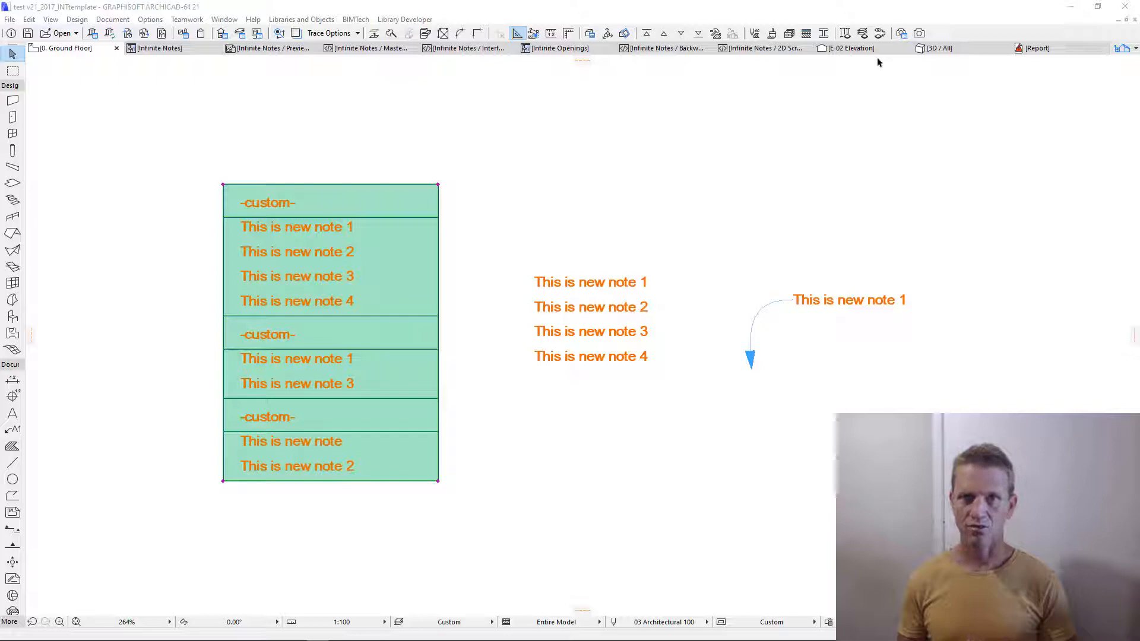
mouse_move(855, 79)
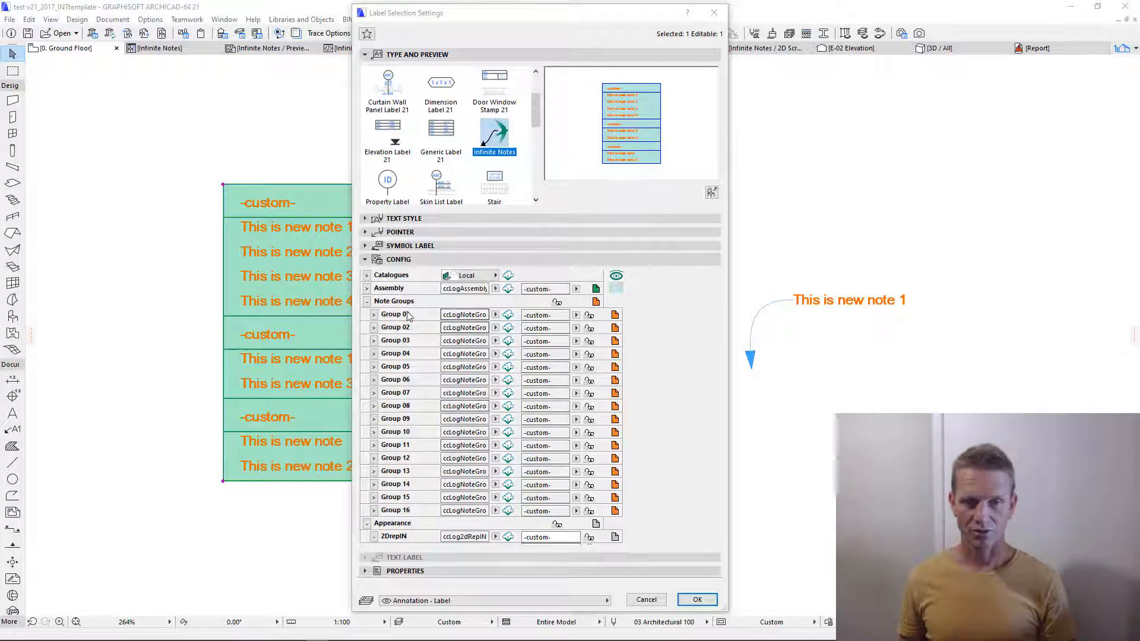
Add blank note rows to Group 01 and set its note text column width to 120
click(374, 313)
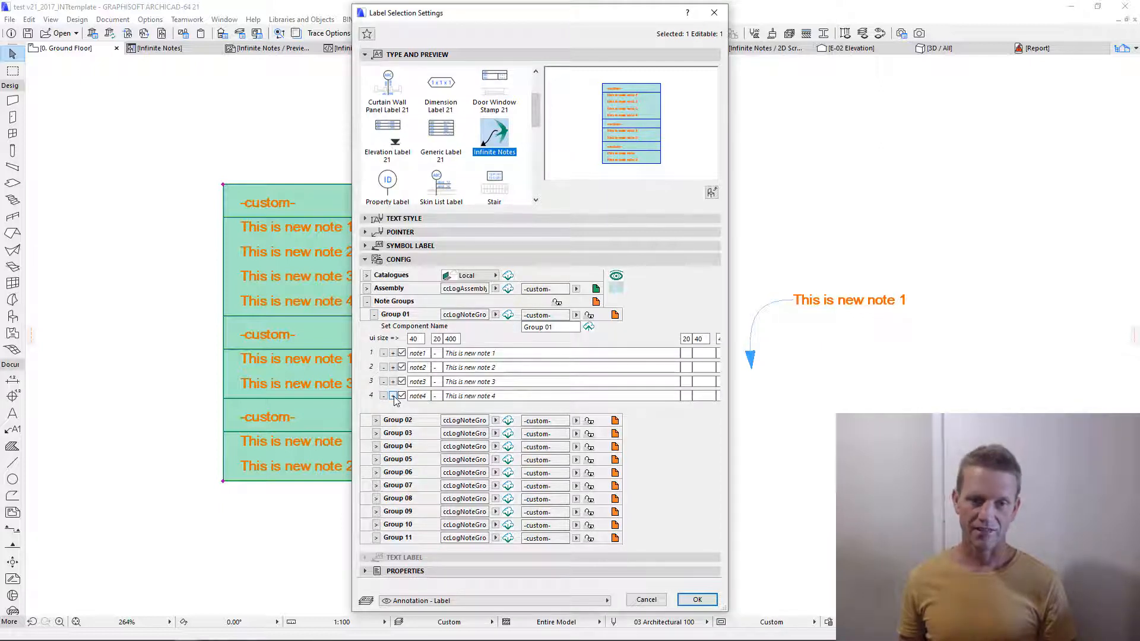
click(392, 395)
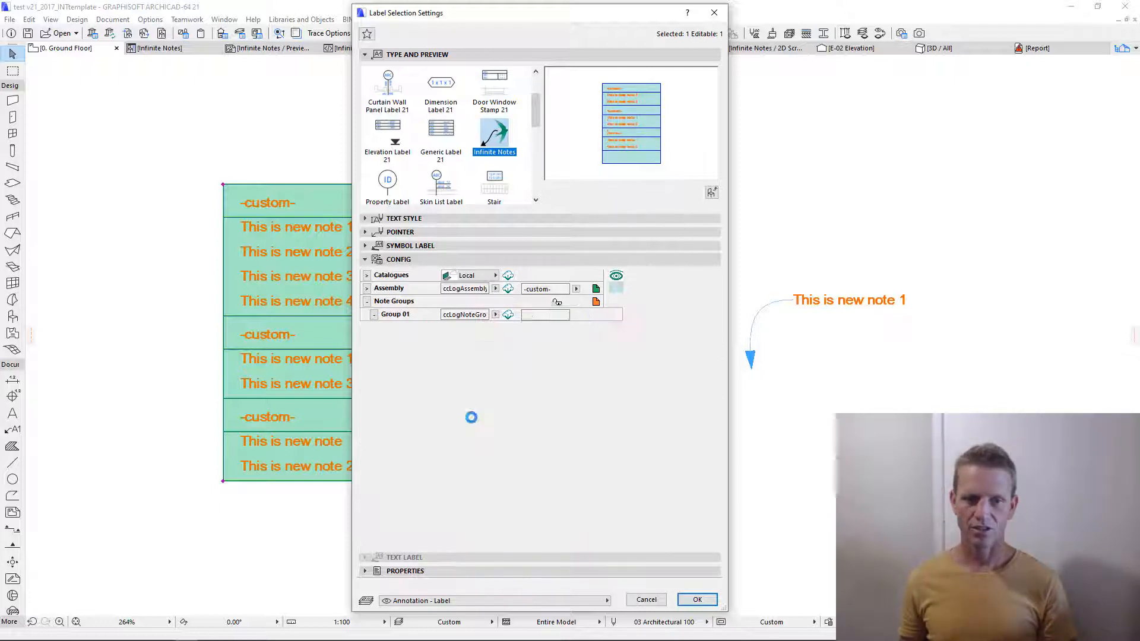
click(366, 313)
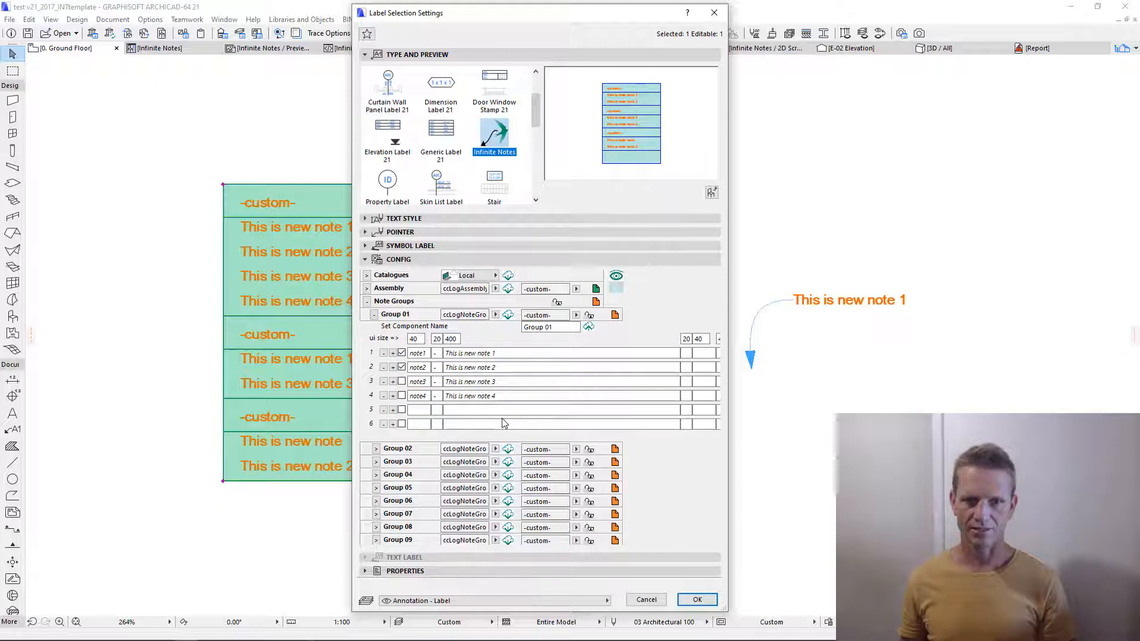
text(120)
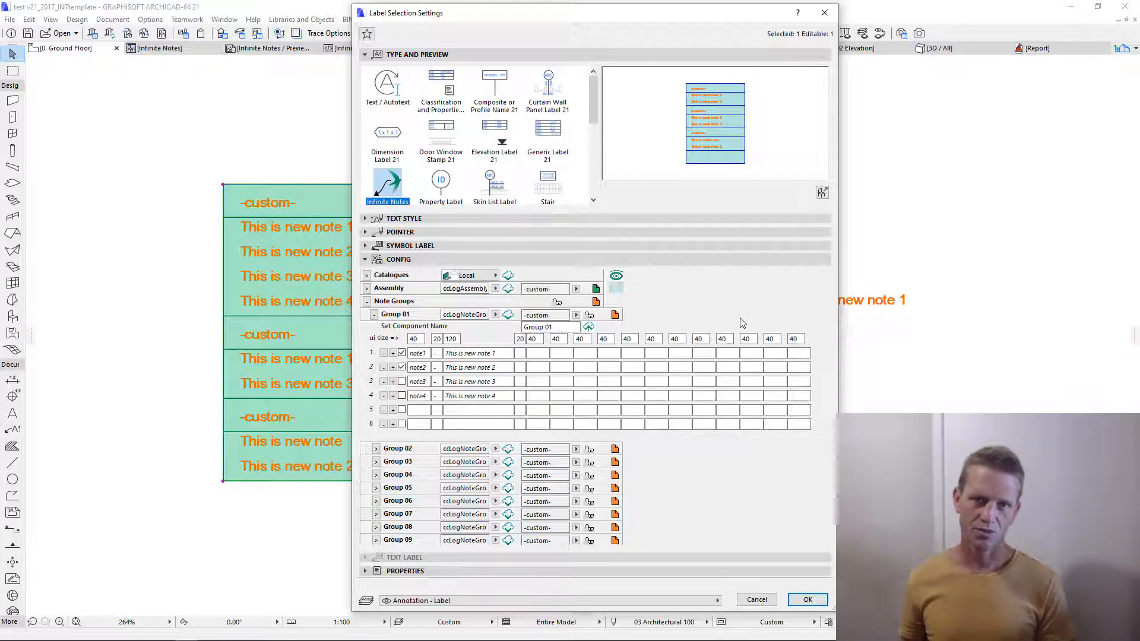
click(807, 598)
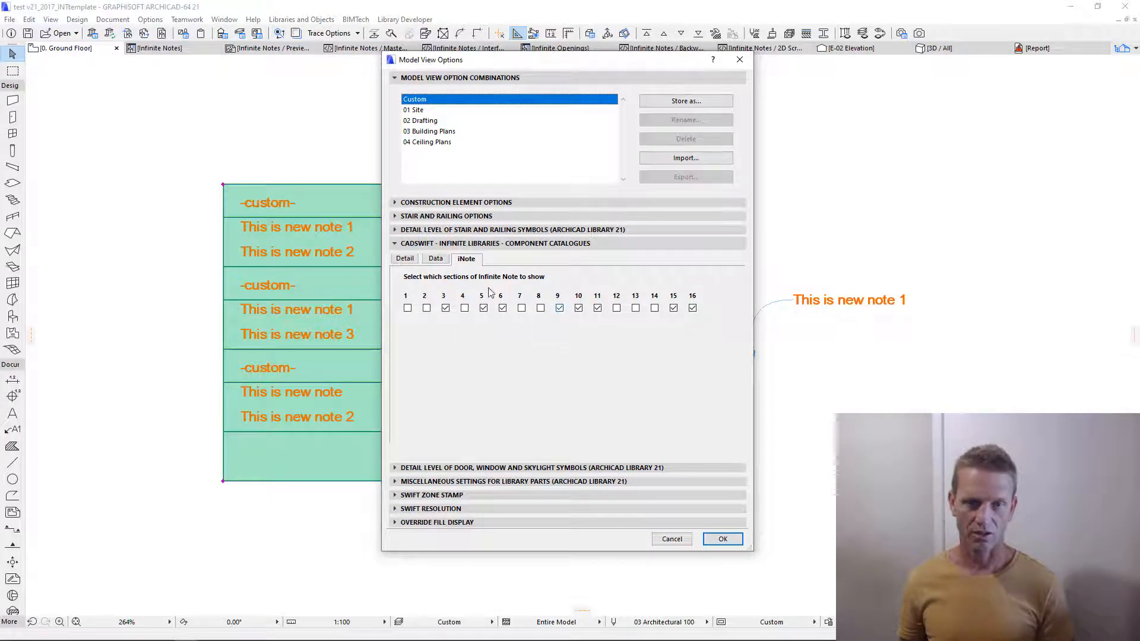
Apply Model View Options so plan notes show each note's code before its text
click(722, 539)
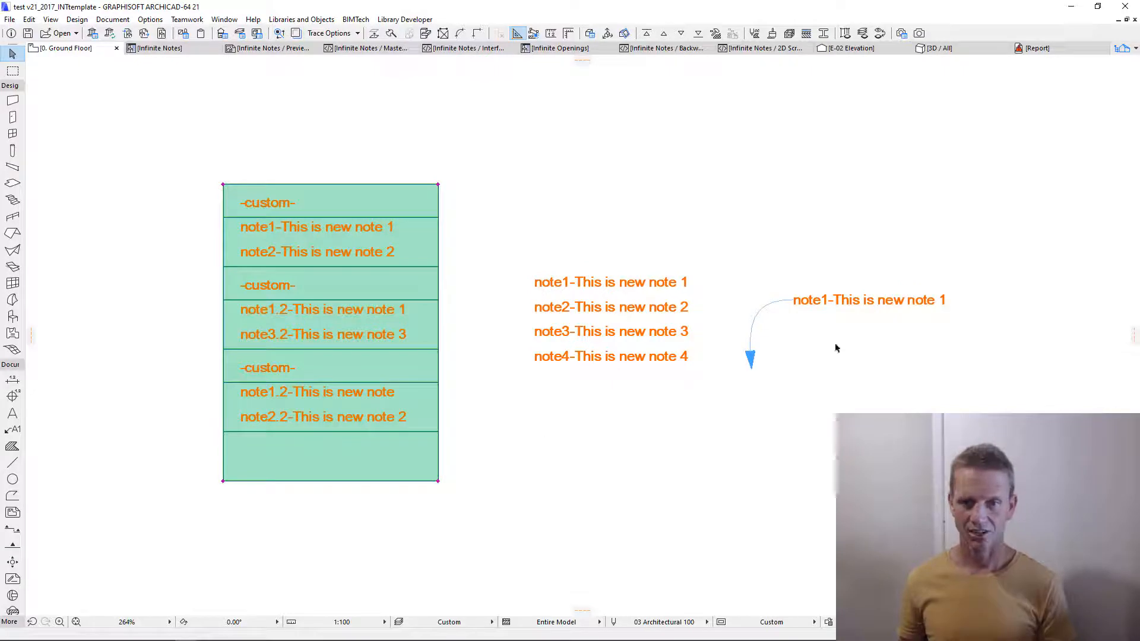
mouse_move(807, 207)
text(Existing Po)
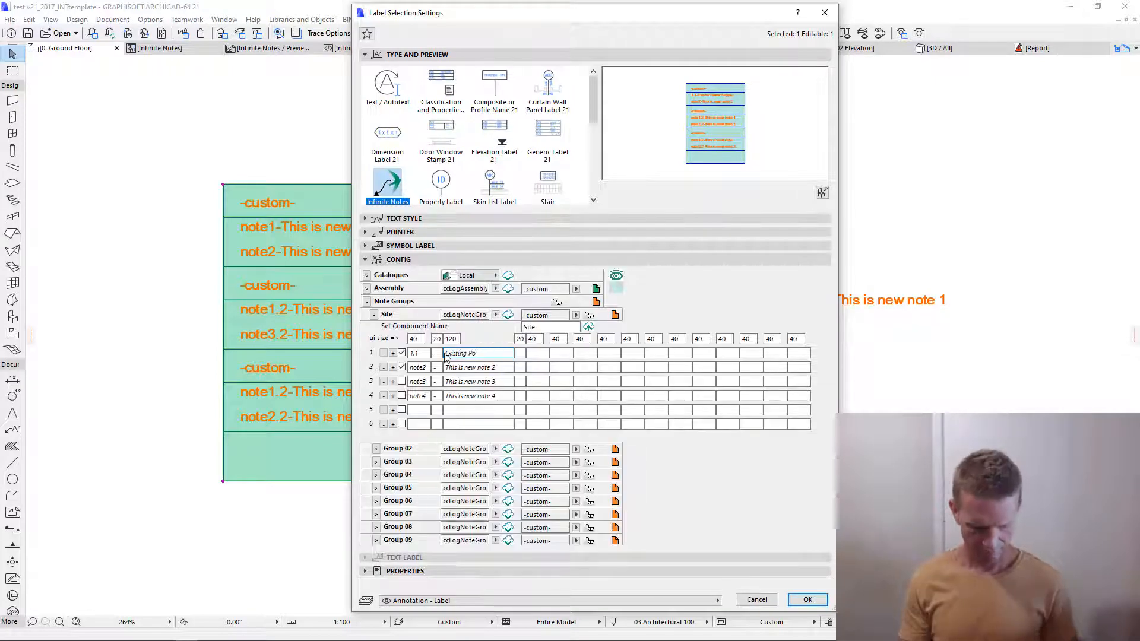
Enter the first Site notes, including Existing and Proposed Power Supply
click(365, 259)
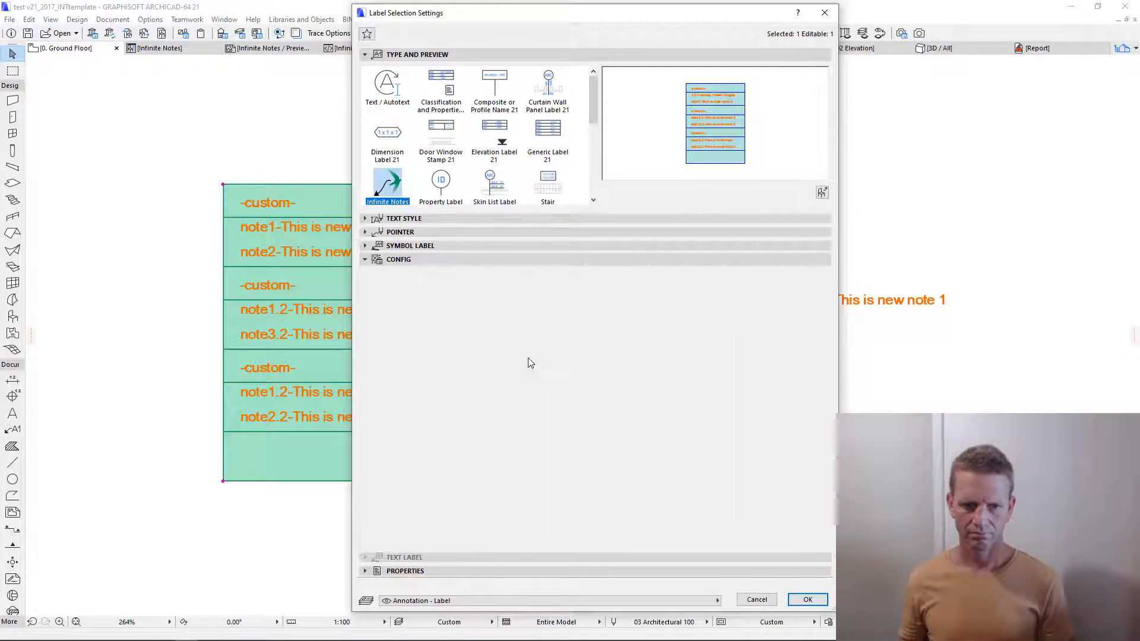
click(398, 259)
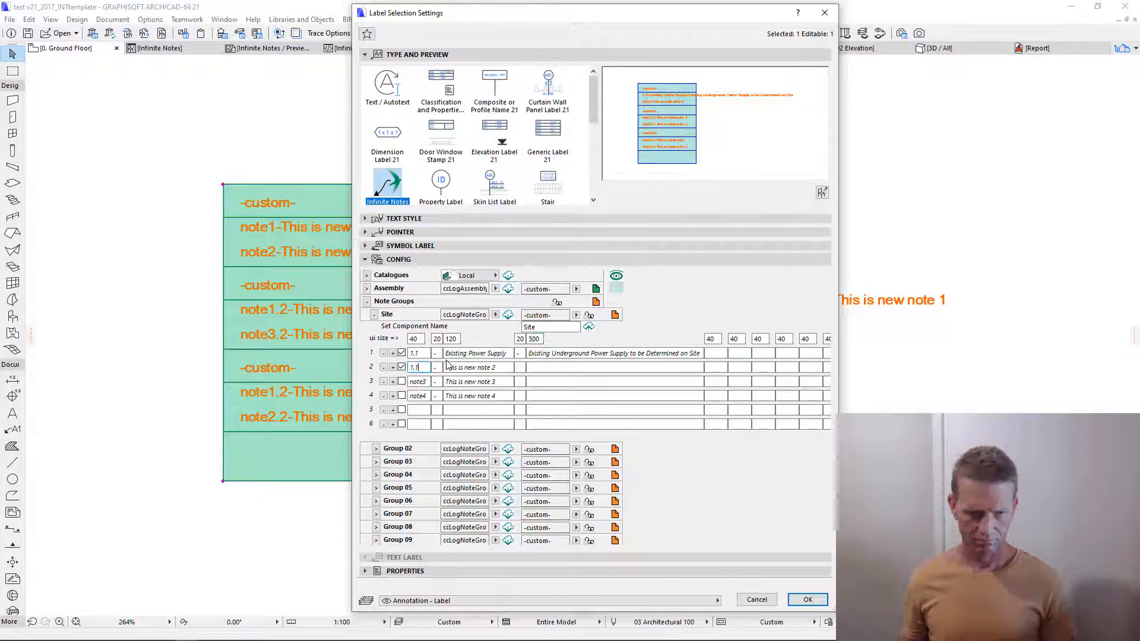
text(Proposed Power Supply)
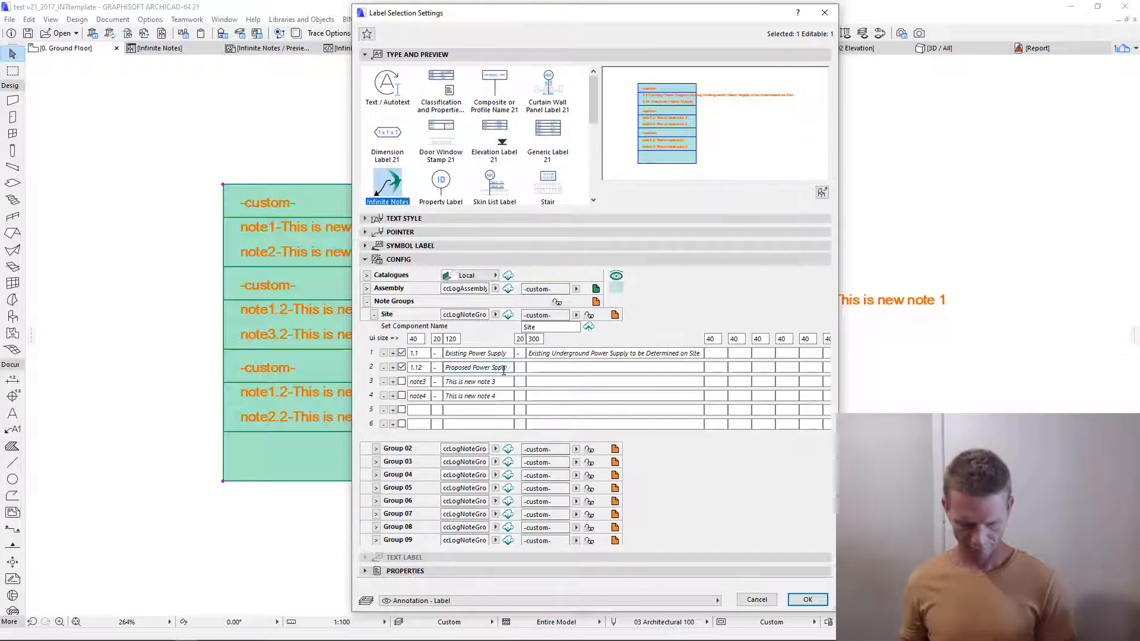
click(399, 258)
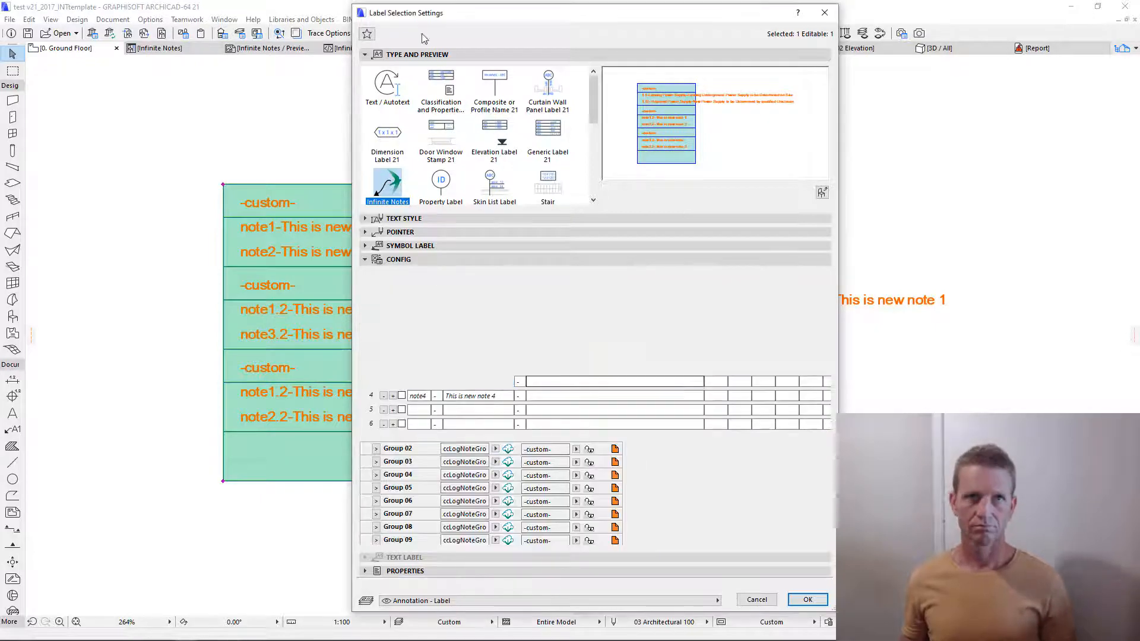
Describe the vehicle crossing note as to be approved by a qualified engineer
click(365, 258)
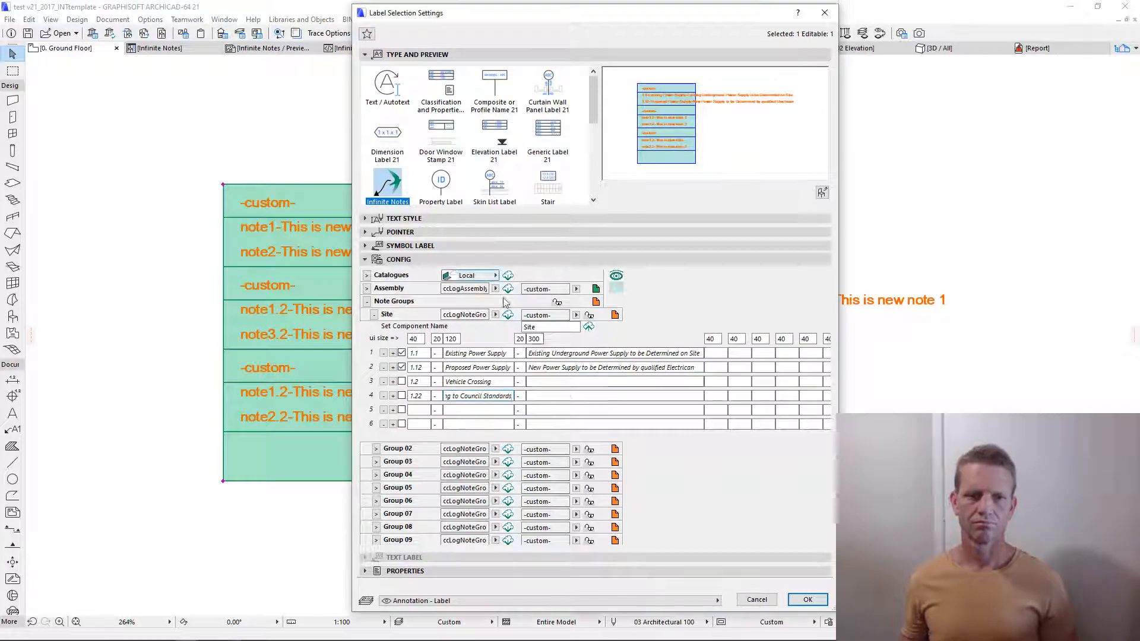
text(Vehicle crossing to be approved by qualified ce)
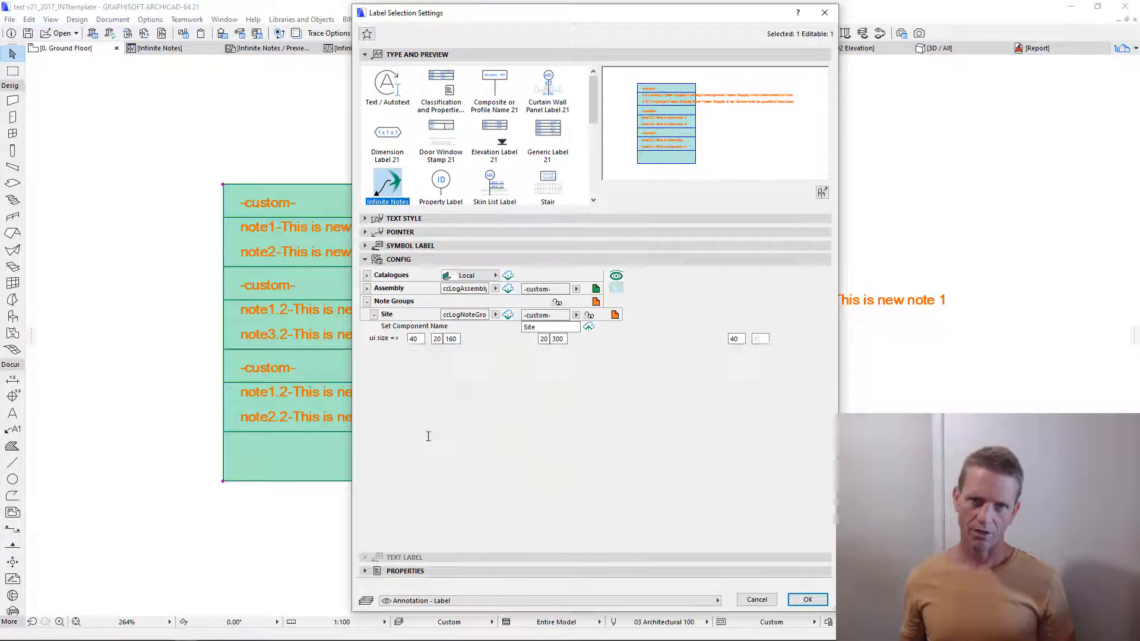
click(367, 301)
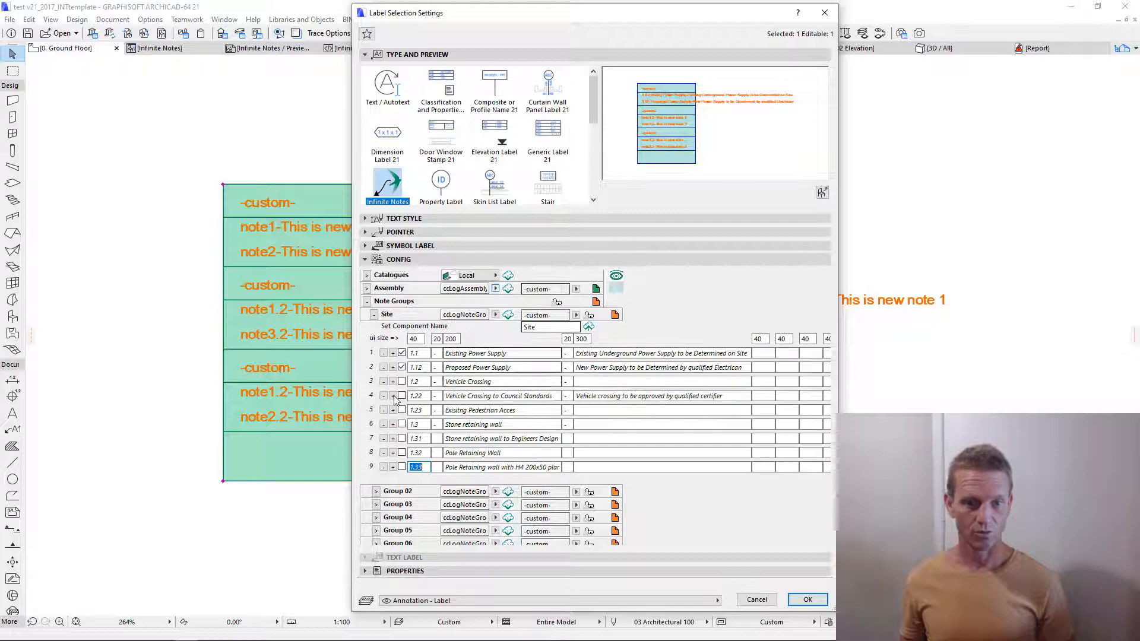
mouse_move(615, 314)
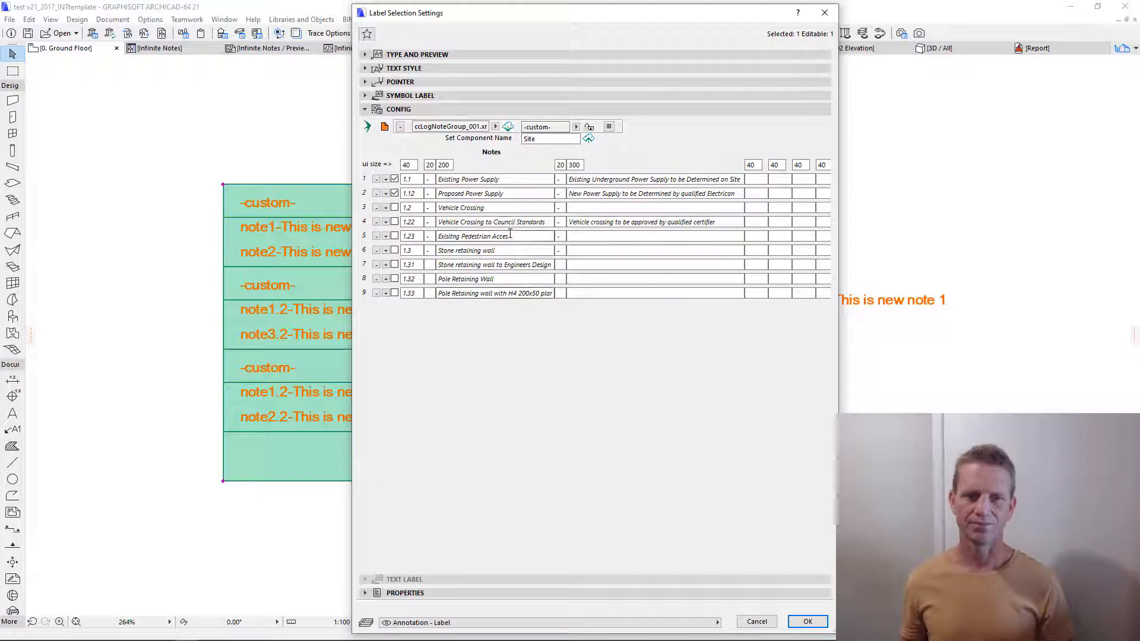
Add note 1.34 Selected concrete pavers, save the group as Site and load Site into the label
click(398, 108)
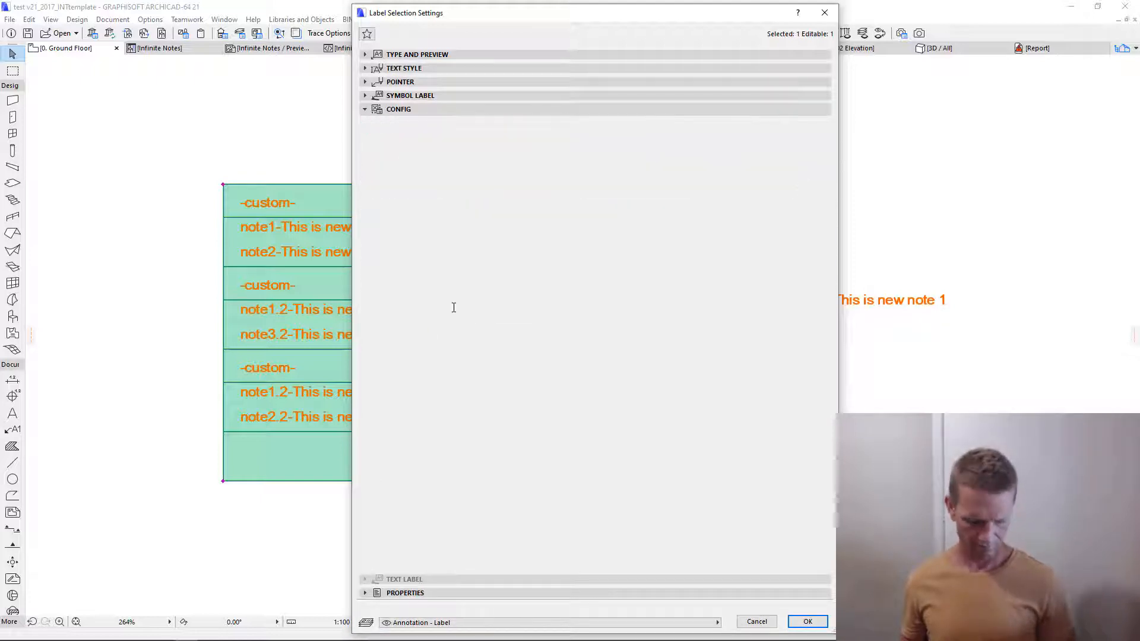
click(398, 108)
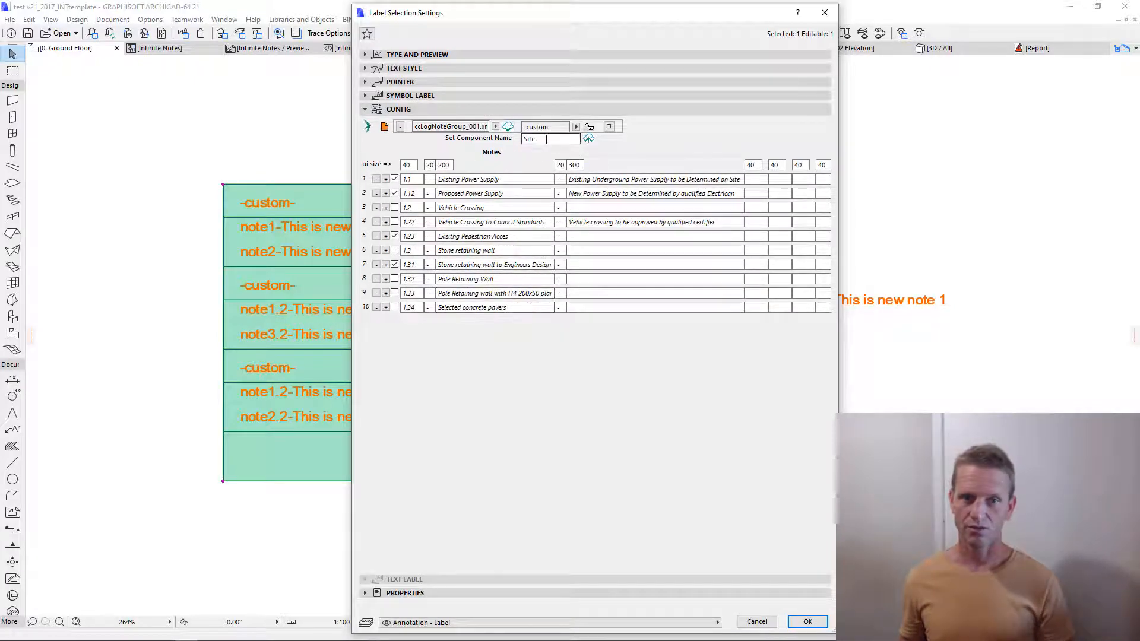
double_click(529, 137)
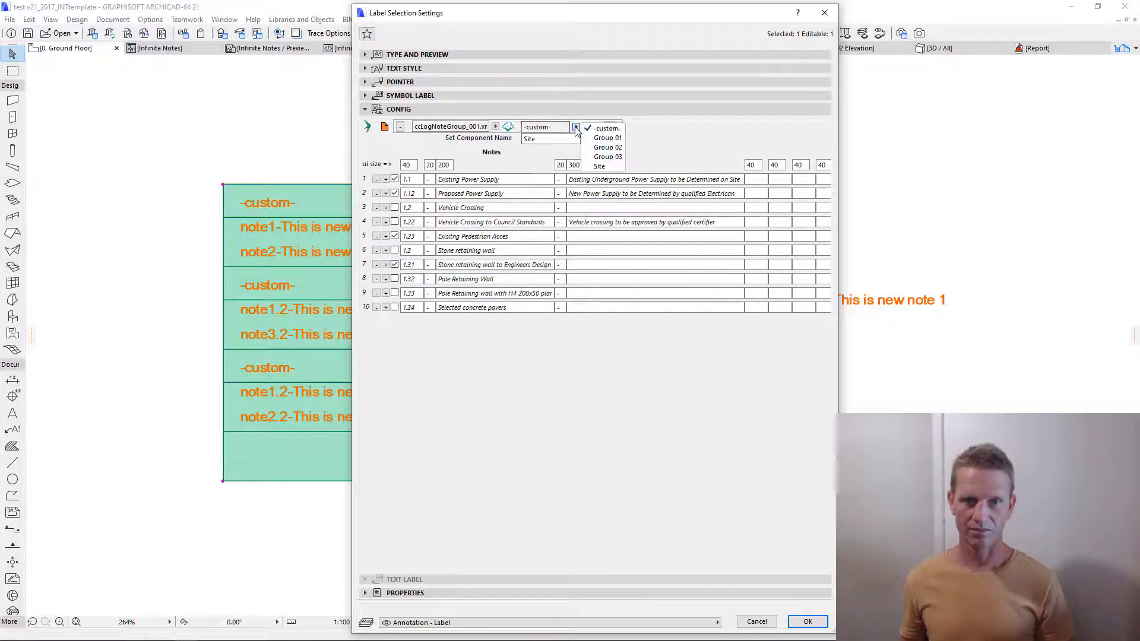
mouse_move(599, 166)
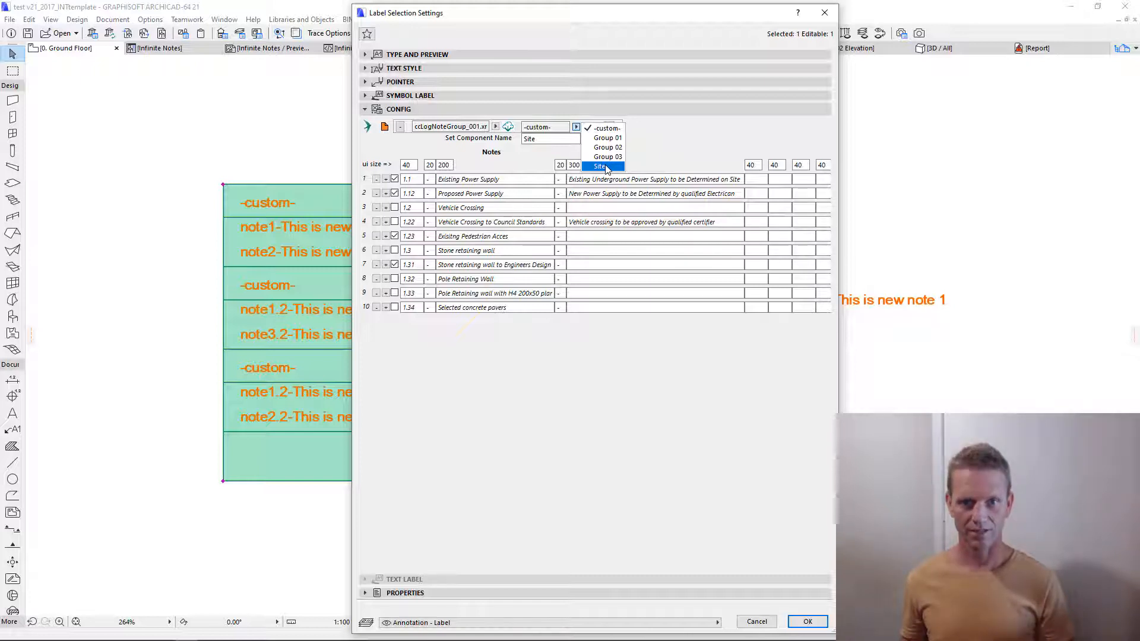
click(600, 165)
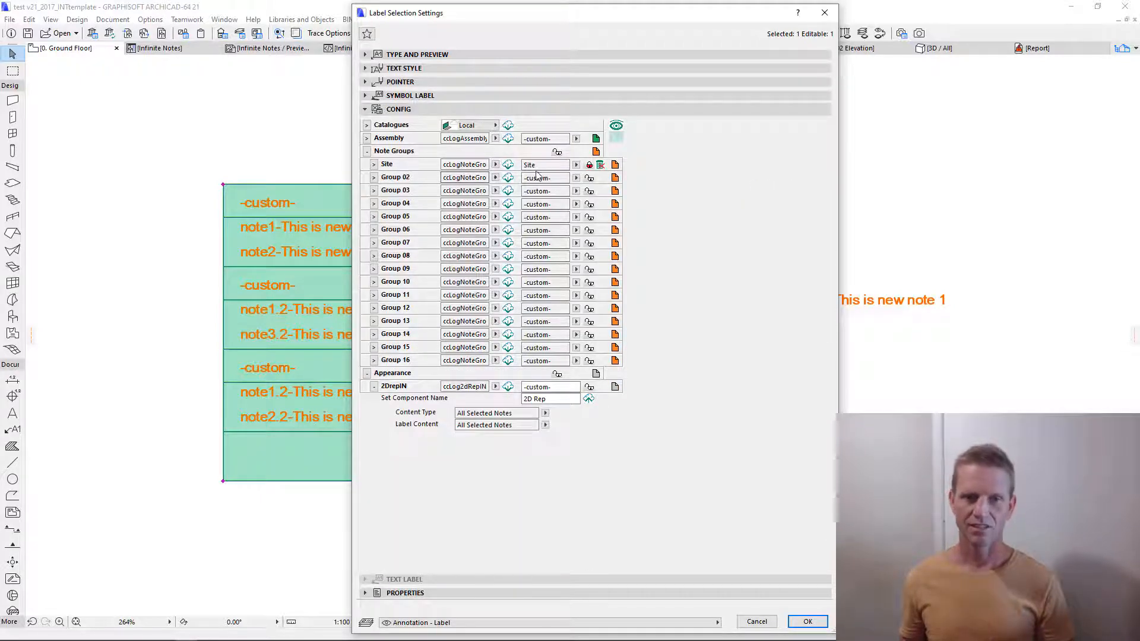
Rename Group 02 to 14. Wall Framing with interior wall framing and wall batten notes
double_click(544, 164)
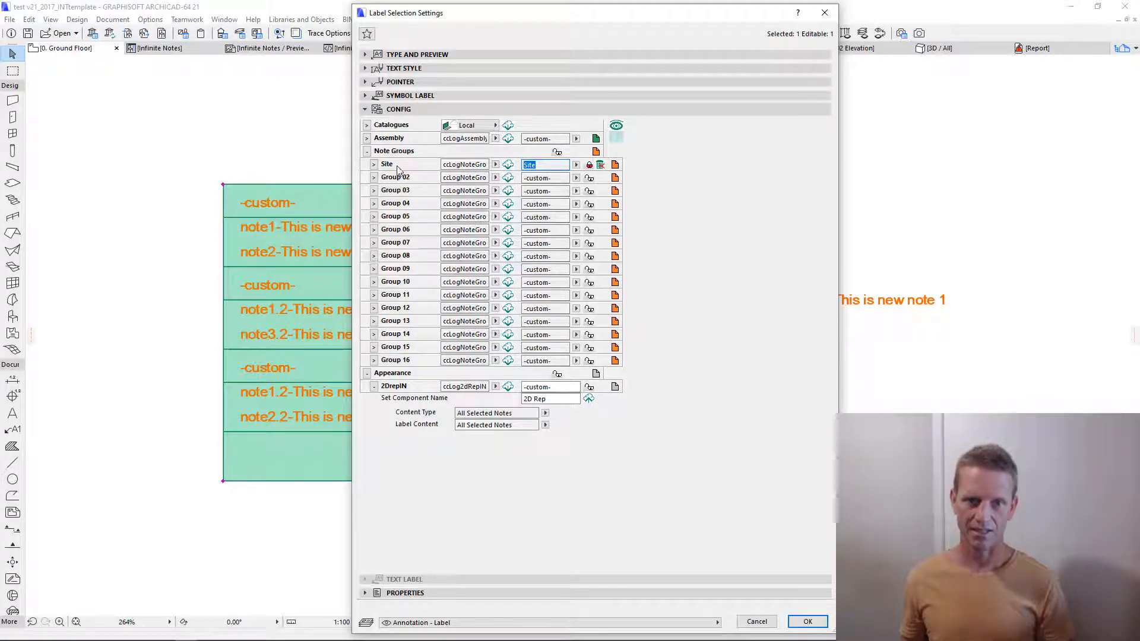
click(372, 177)
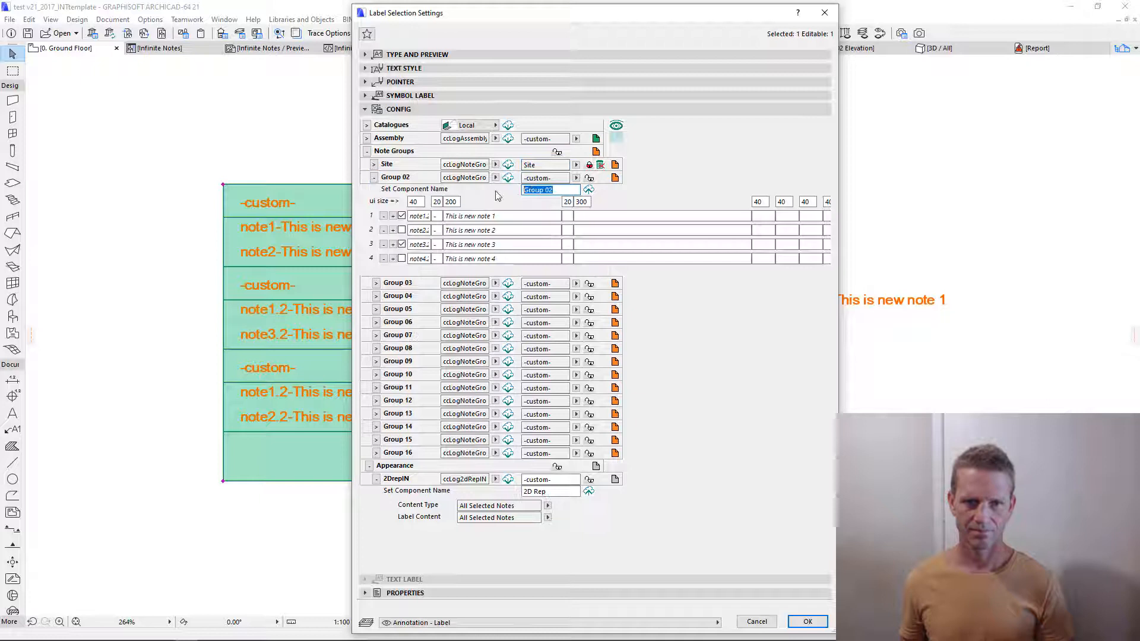
text(Wall F)
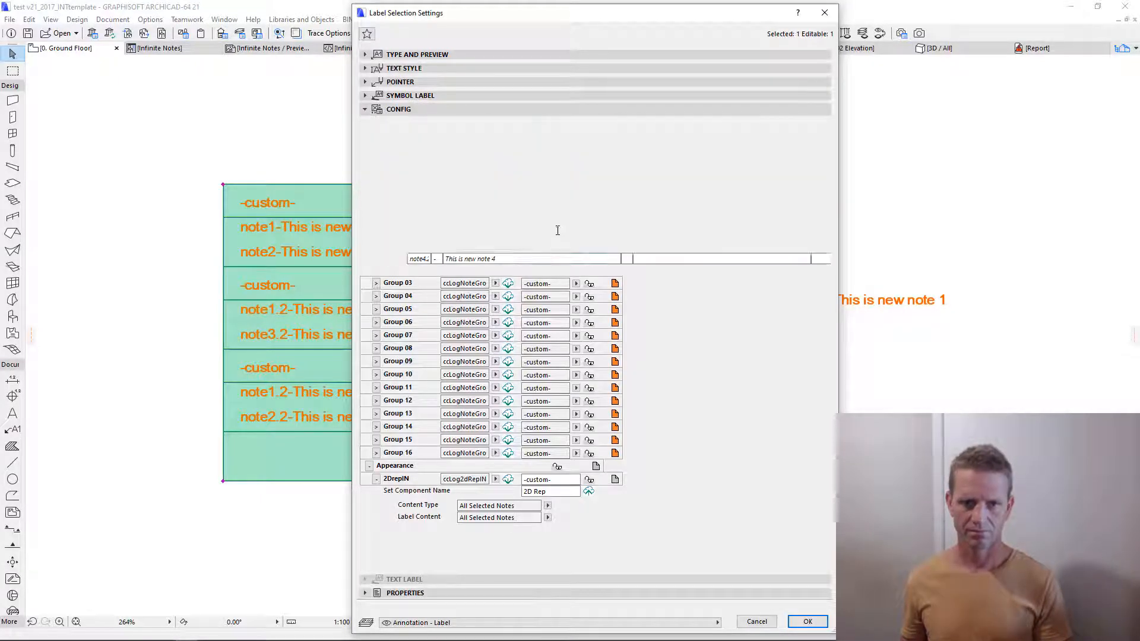
click(365, 108)
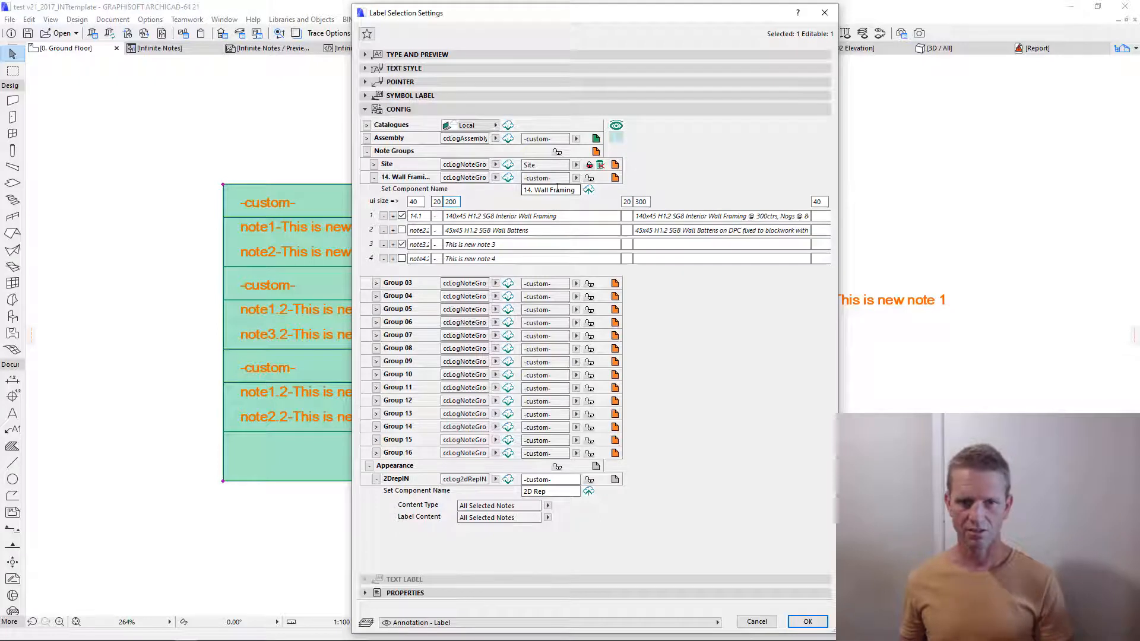
click(398, 108)
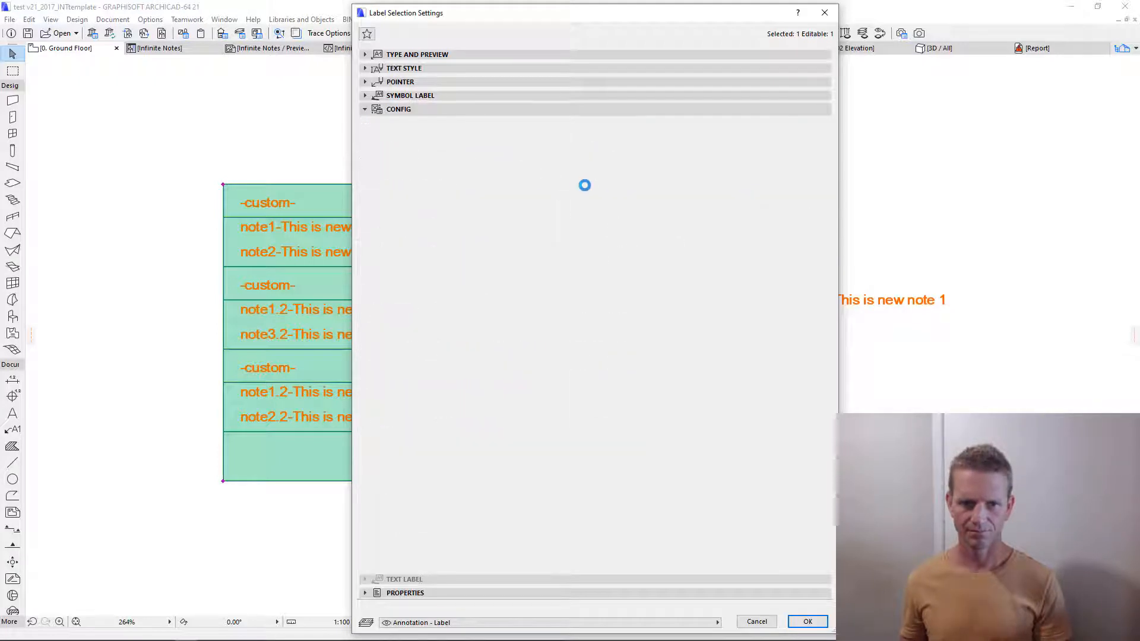
Widen the description column and enter wall framing notes 14.12 through 14.34
click(365, 108)
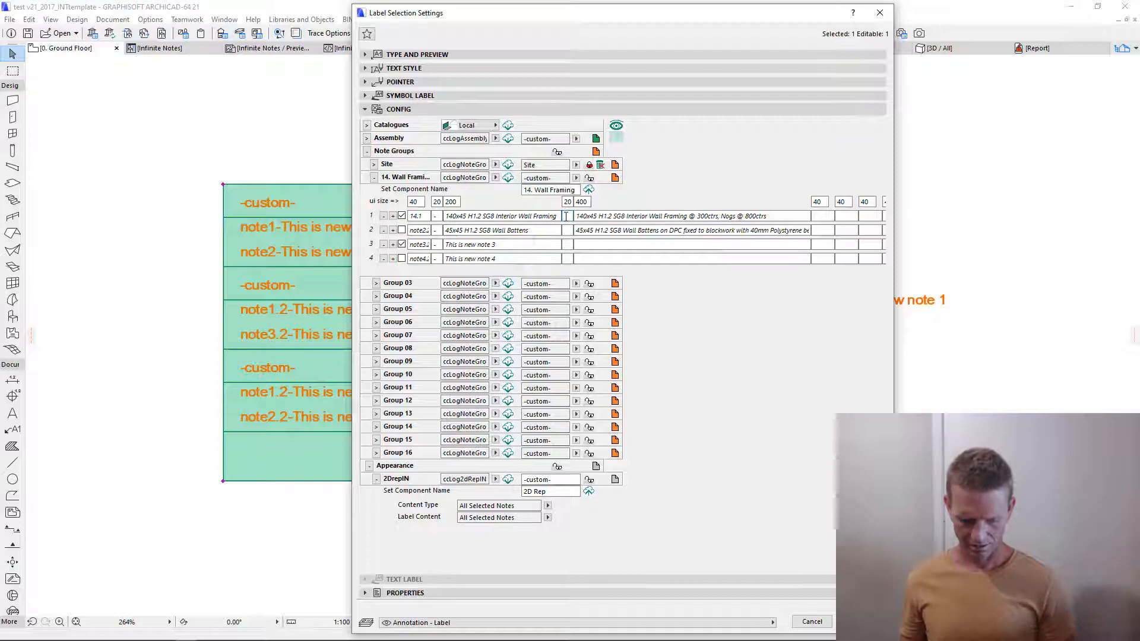
click(399, 109)
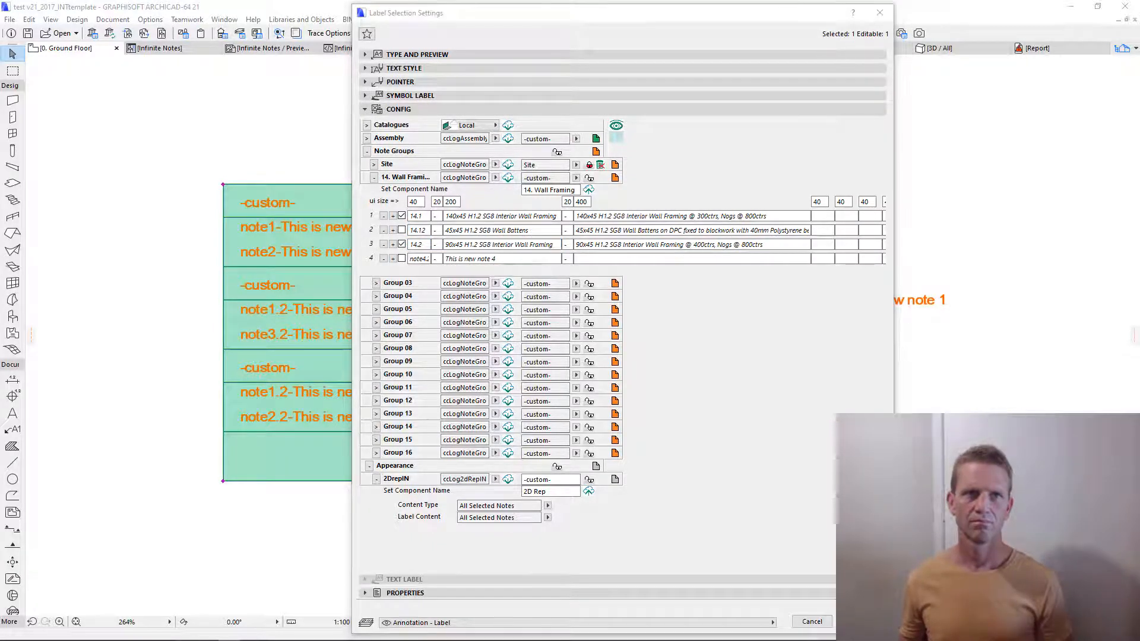
double_click(663, 259)
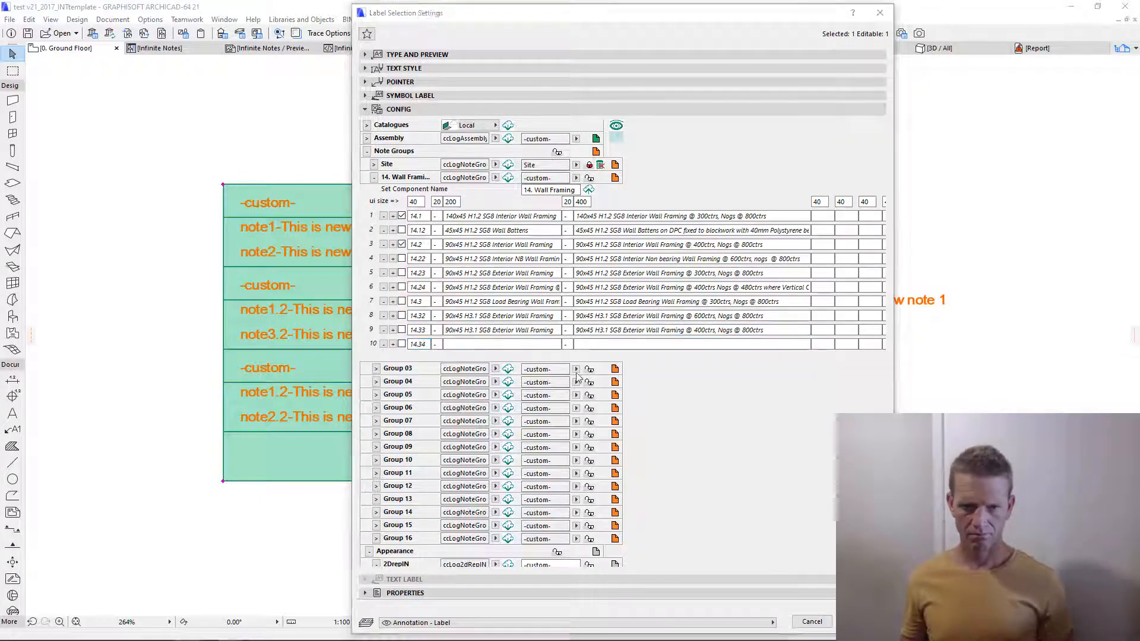
click(497, 344)
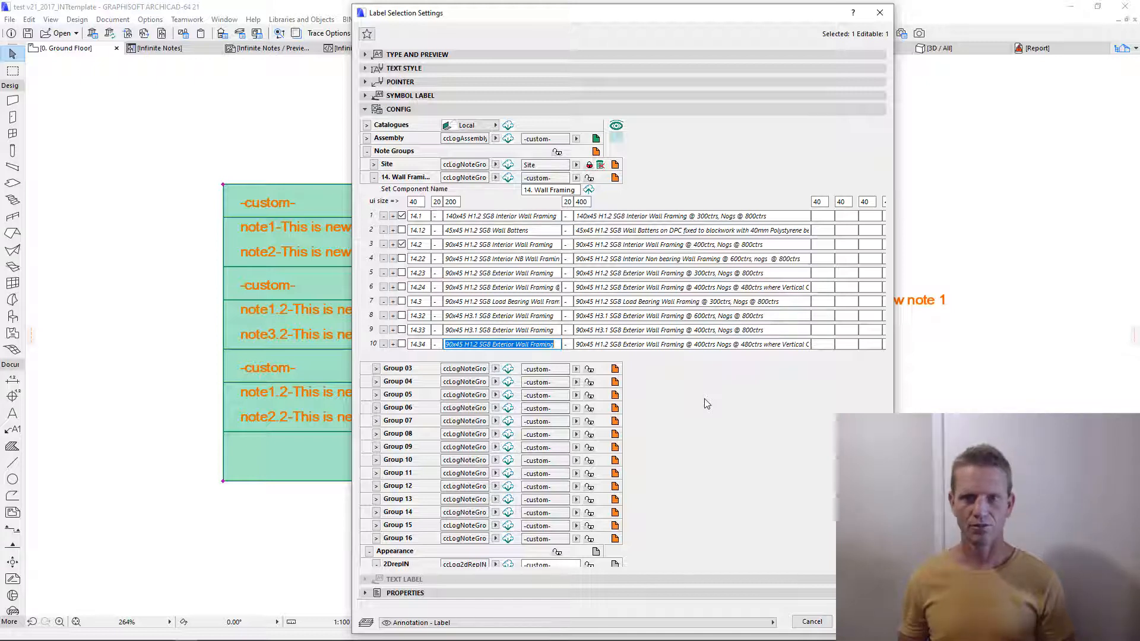
mouse_move(611, 195)
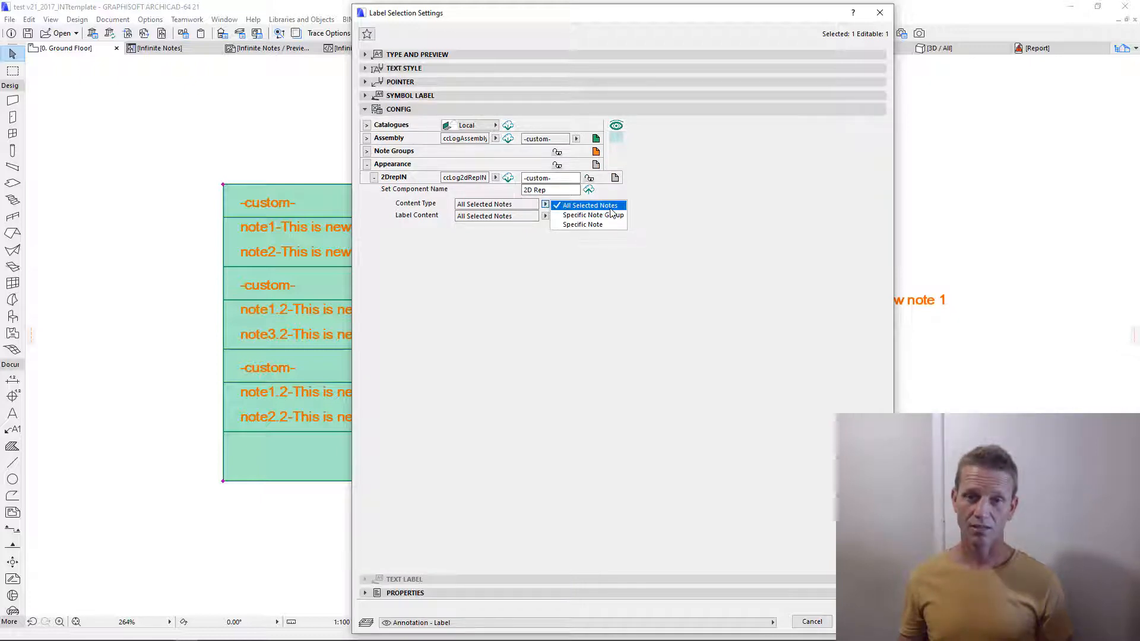
mouse_move(594, 215)
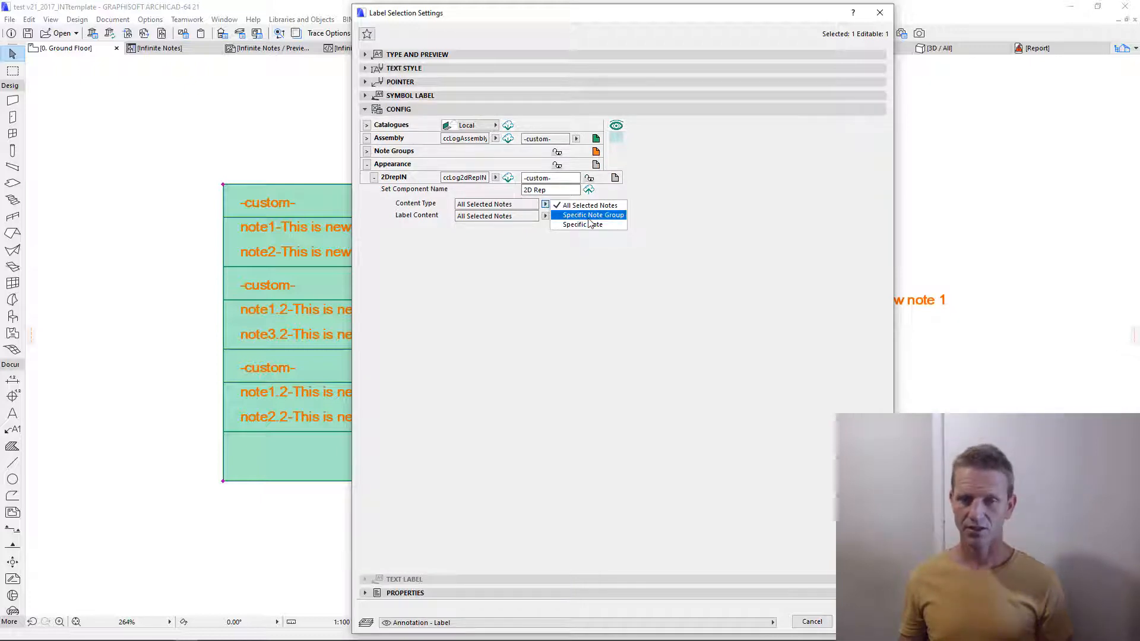
mouse_move(585, 229)
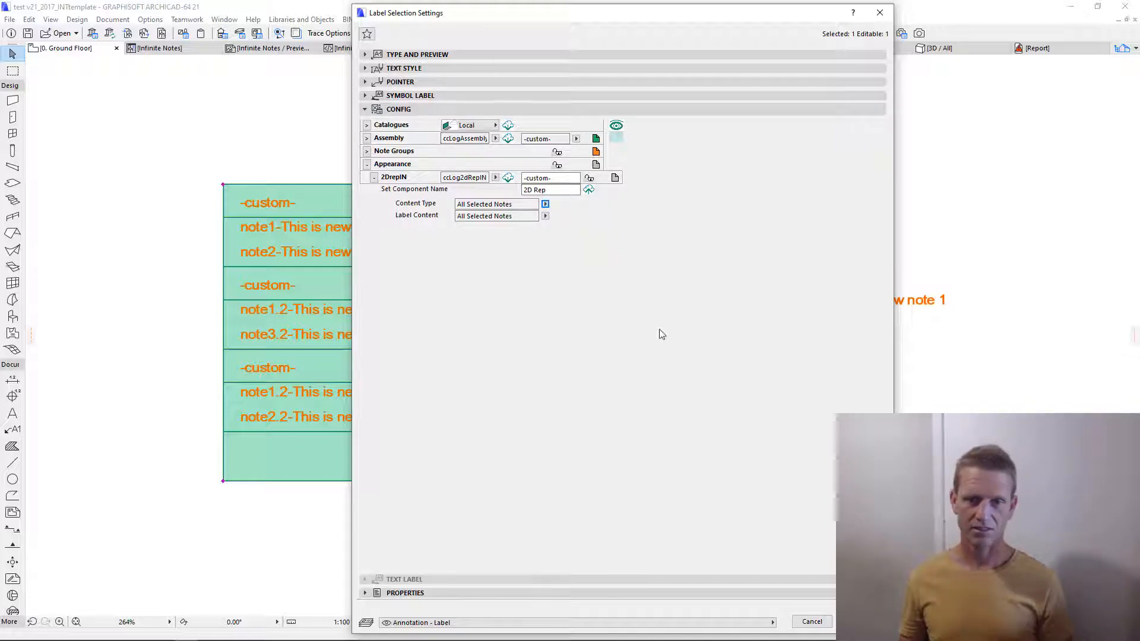
Apply the settings and stretch the plan label to fit the Site and Wall Framing notes
click(811, 622)
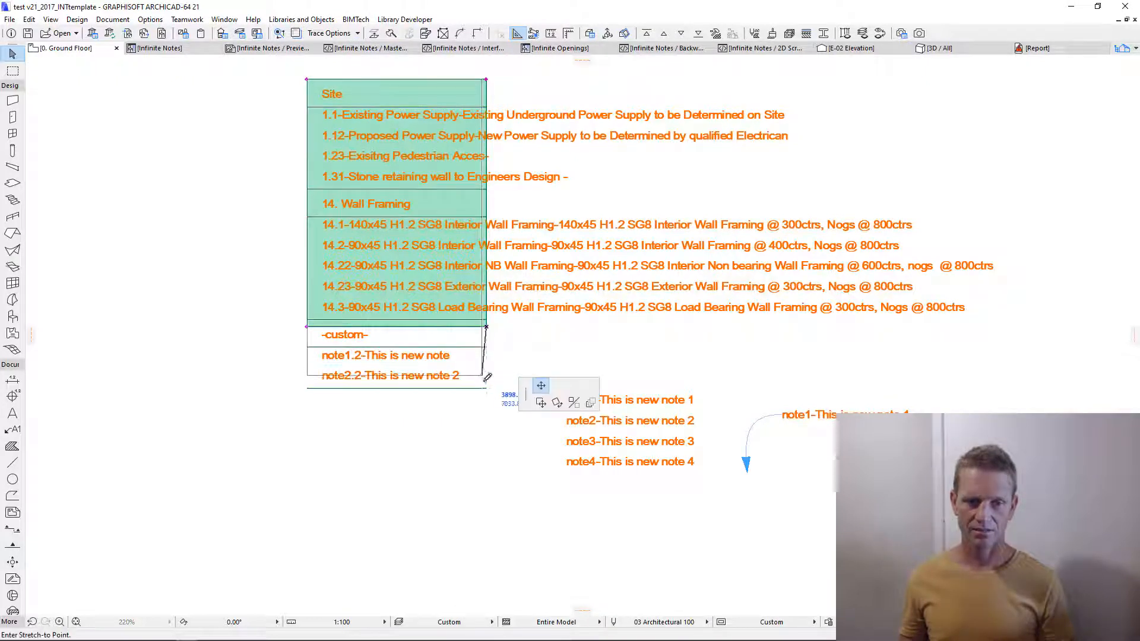
drag(486, 325, 1005, 367)
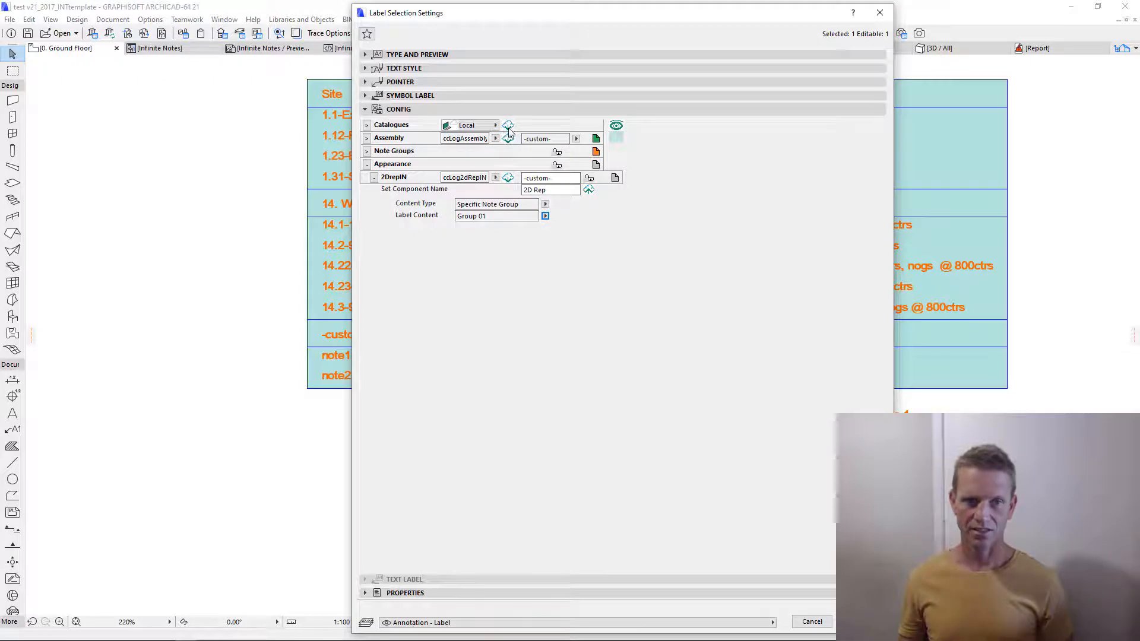
Load Site into the second label and set its content to the Site note group only
click(416, 54)
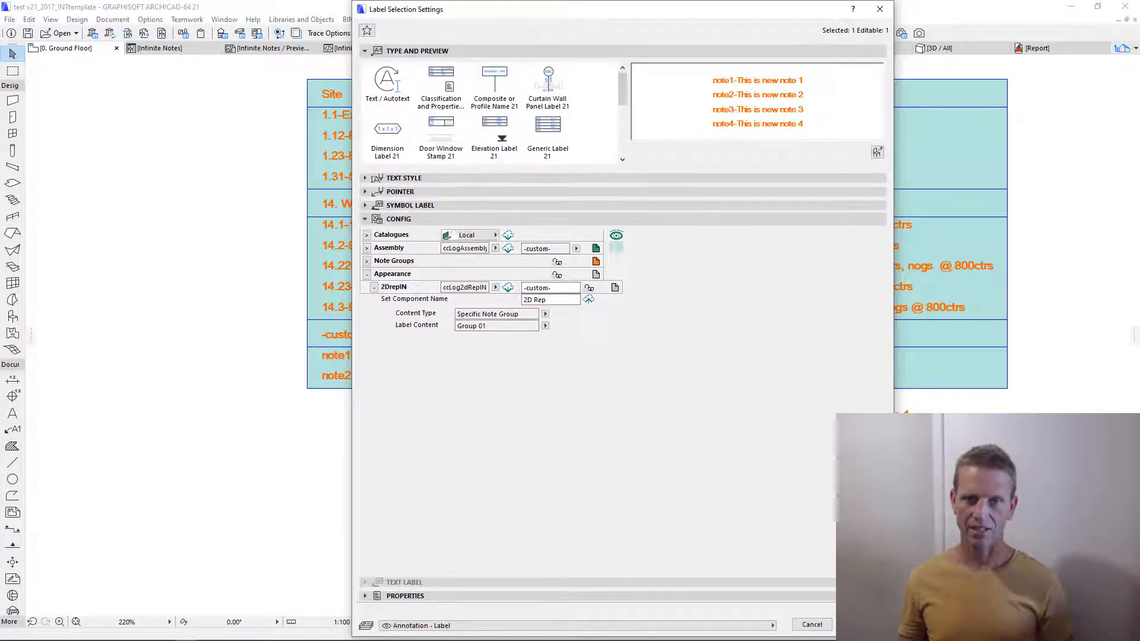
click(365, 260)
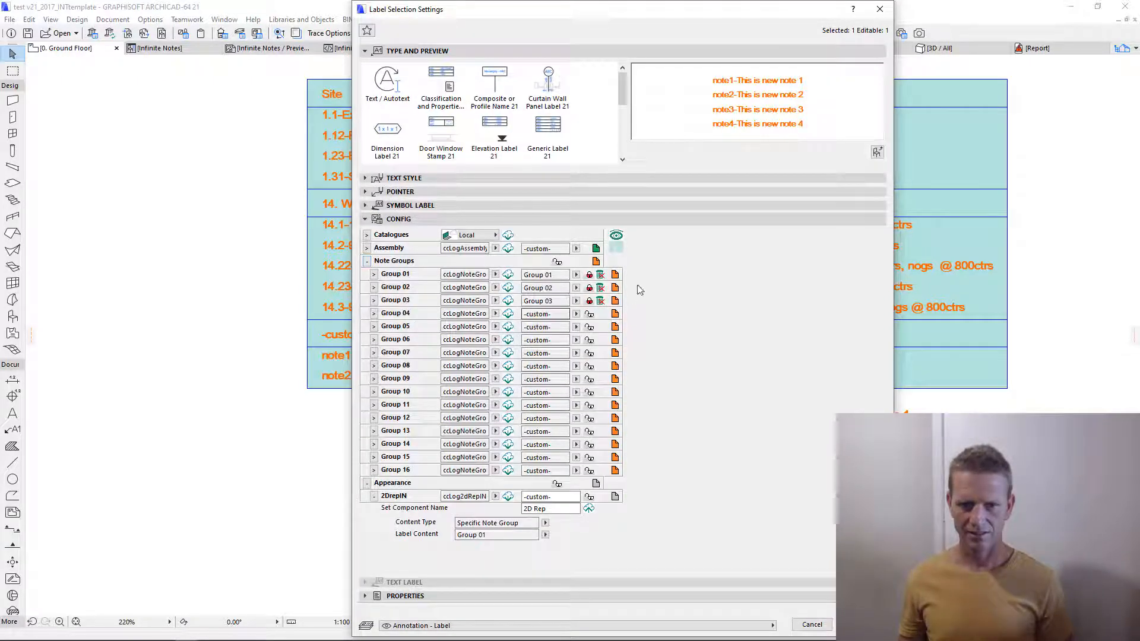
click(576, 274)
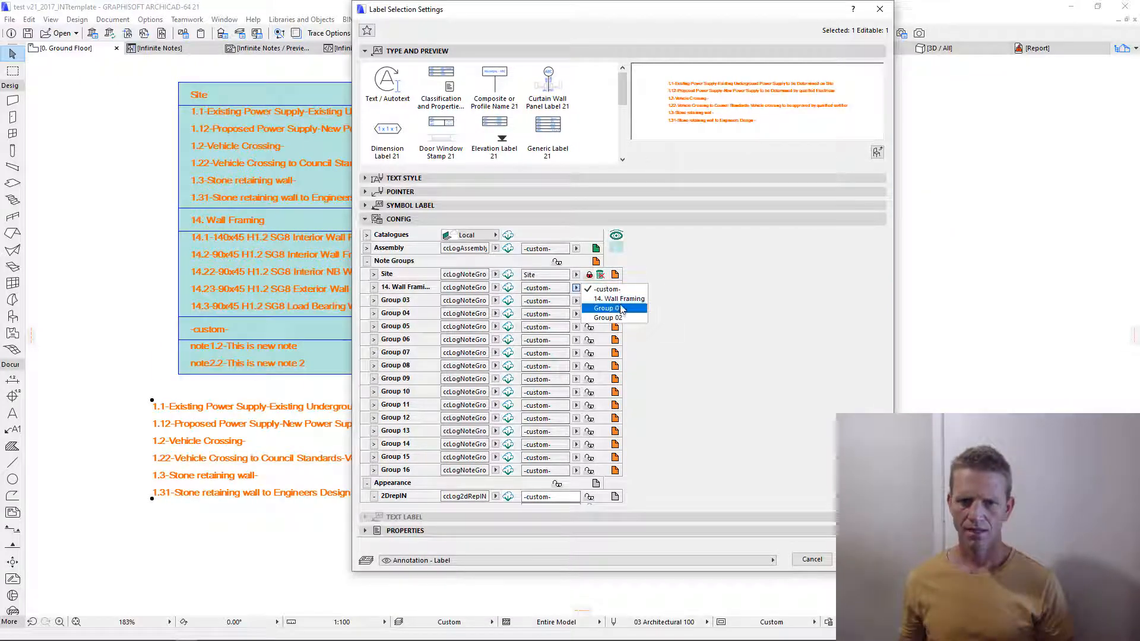
click(617, 299)
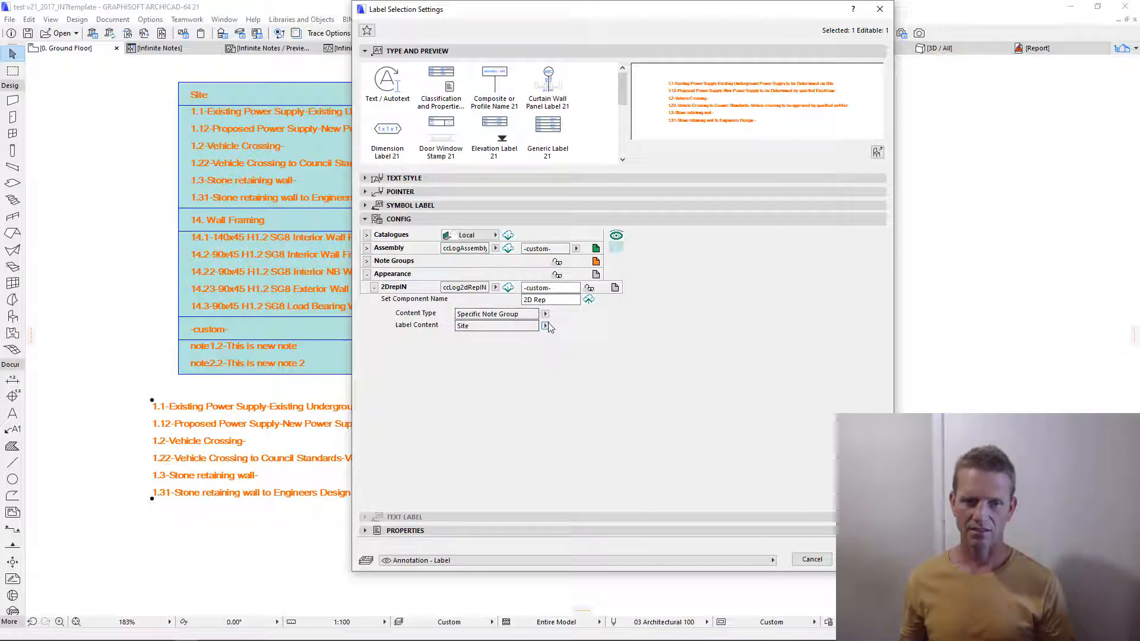
click(544, 325)
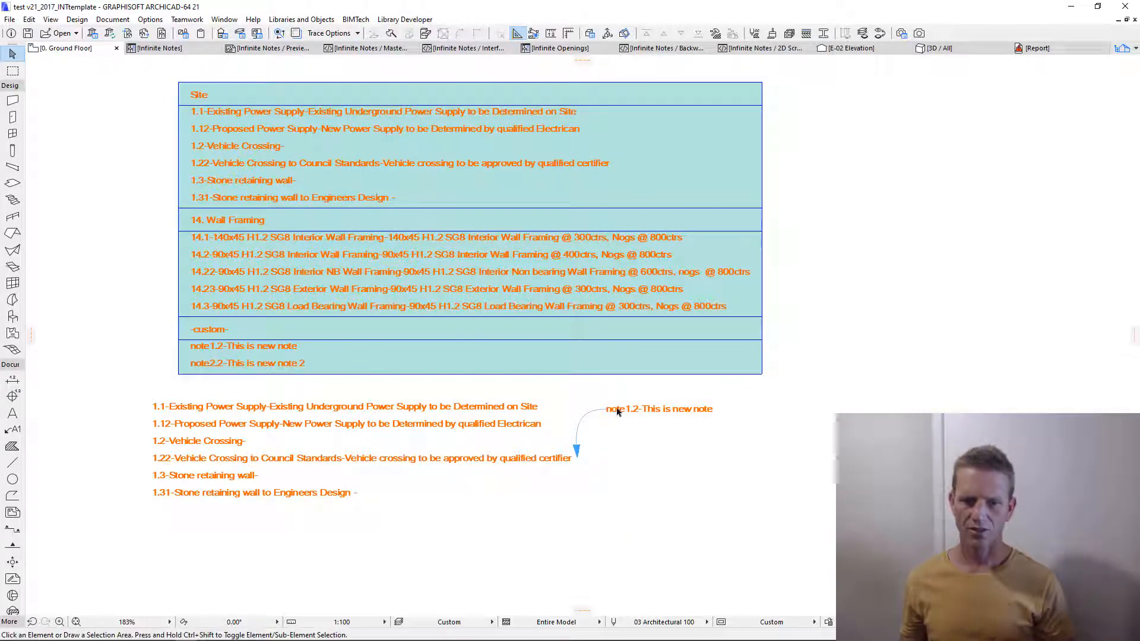
Load Site into the note1.2 label and set its content to the single 14.1 interior wall framing note
click(658, 409)
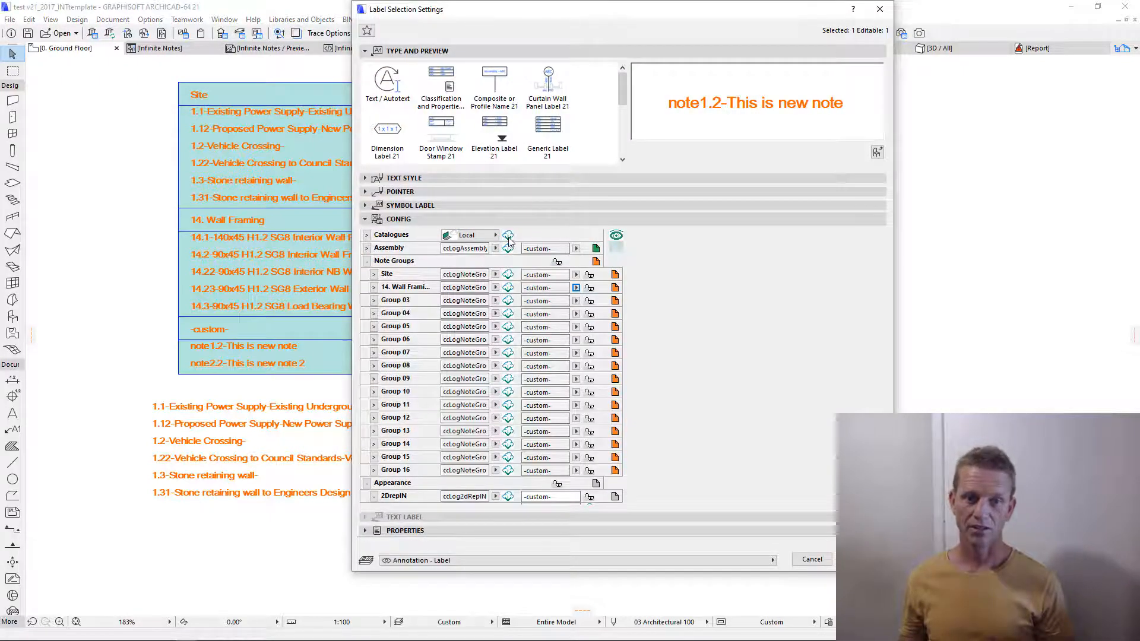
click(576, 275)
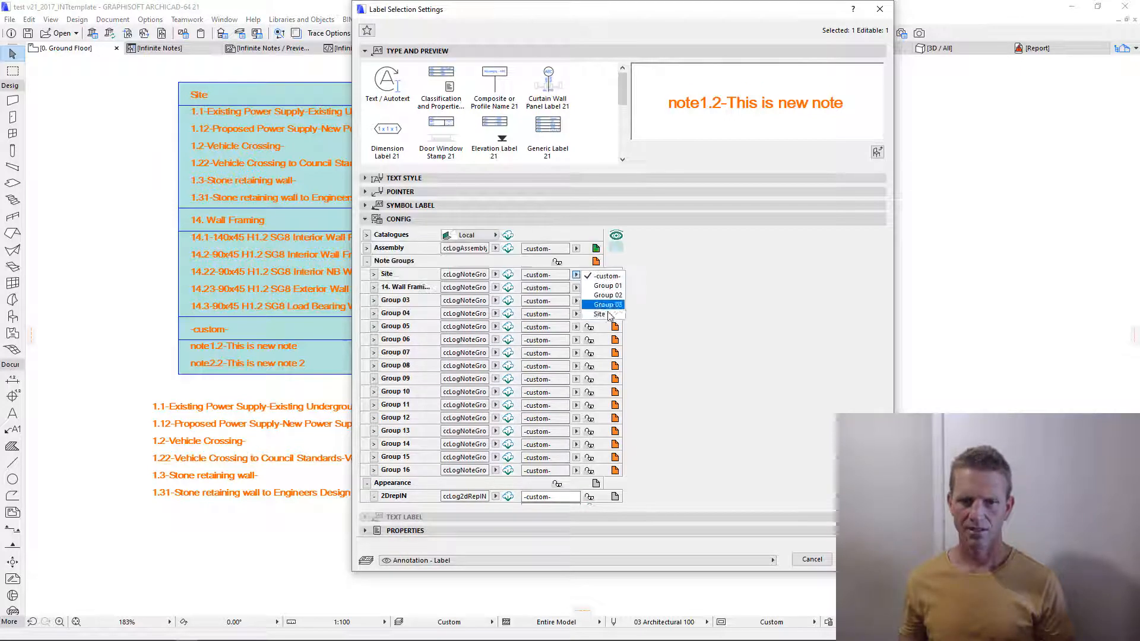
click(598, 313)
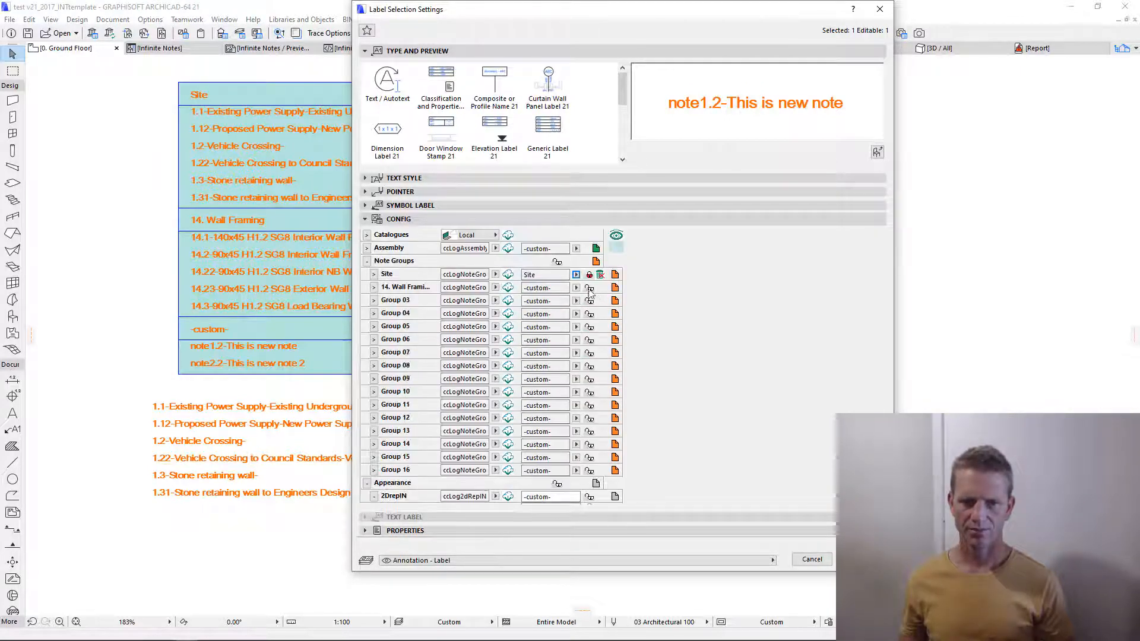
click(366, 218)
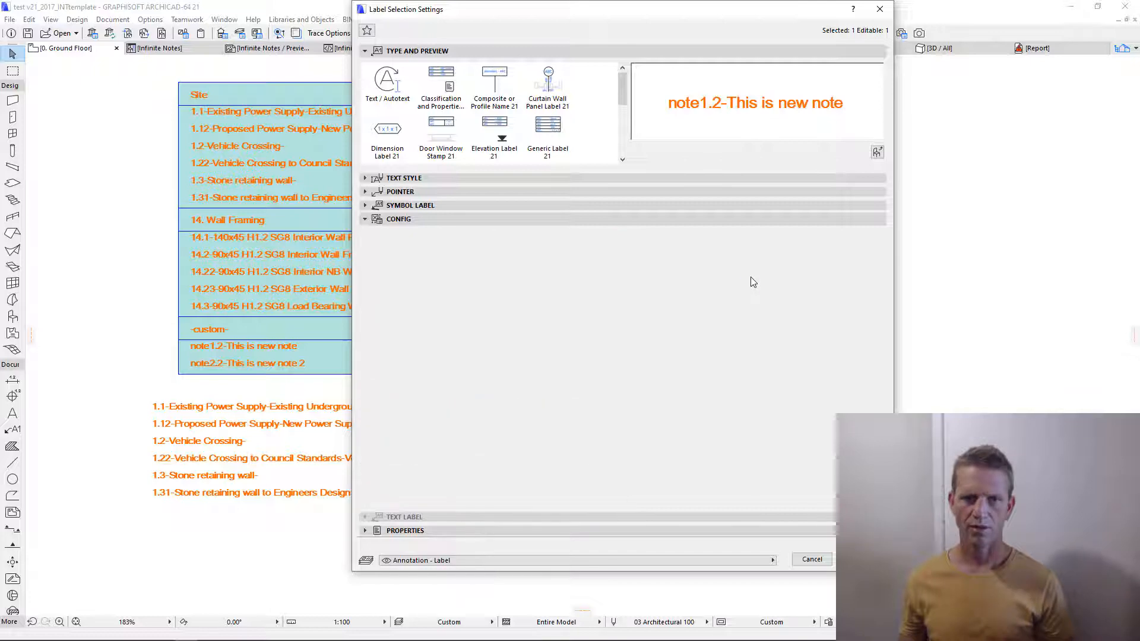
click(398, 219)
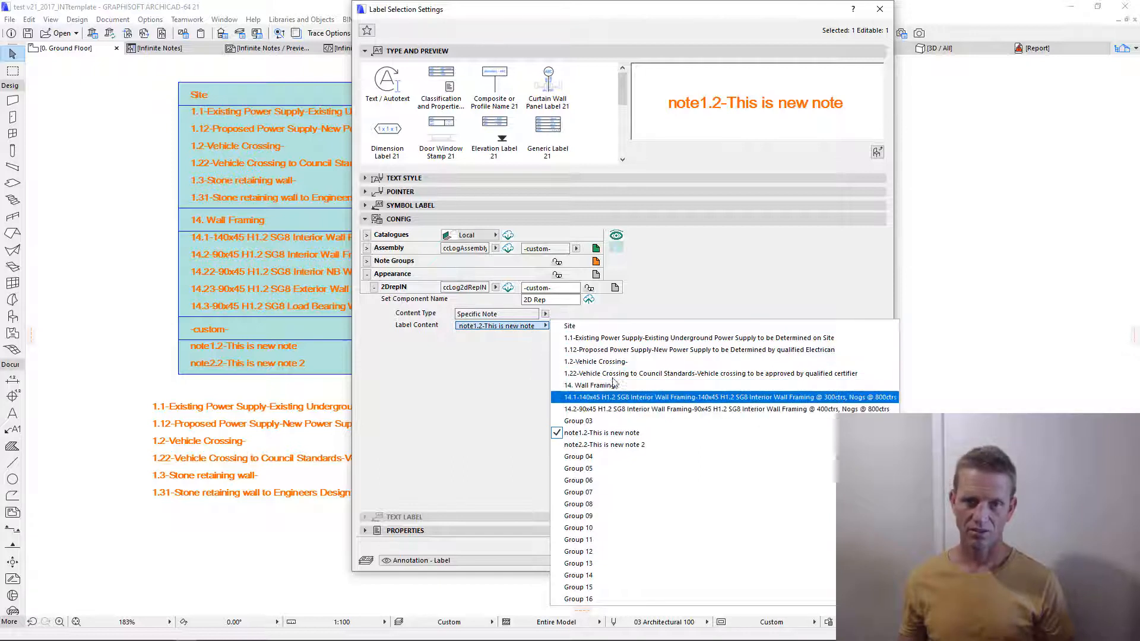
mouse_move(565, 401)
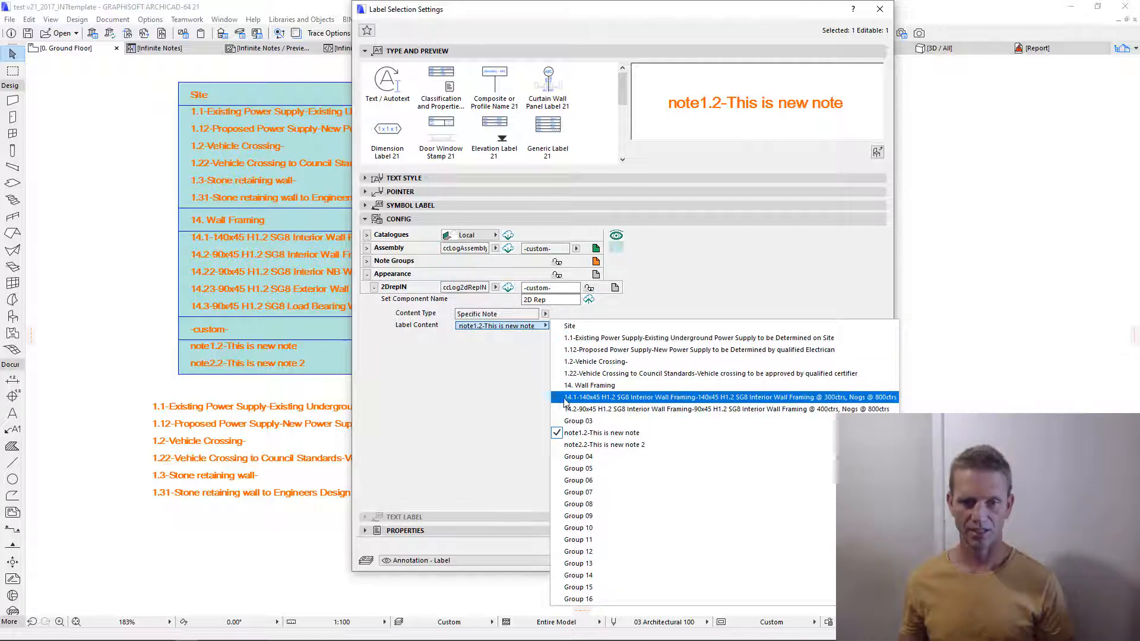
click(600, 432)
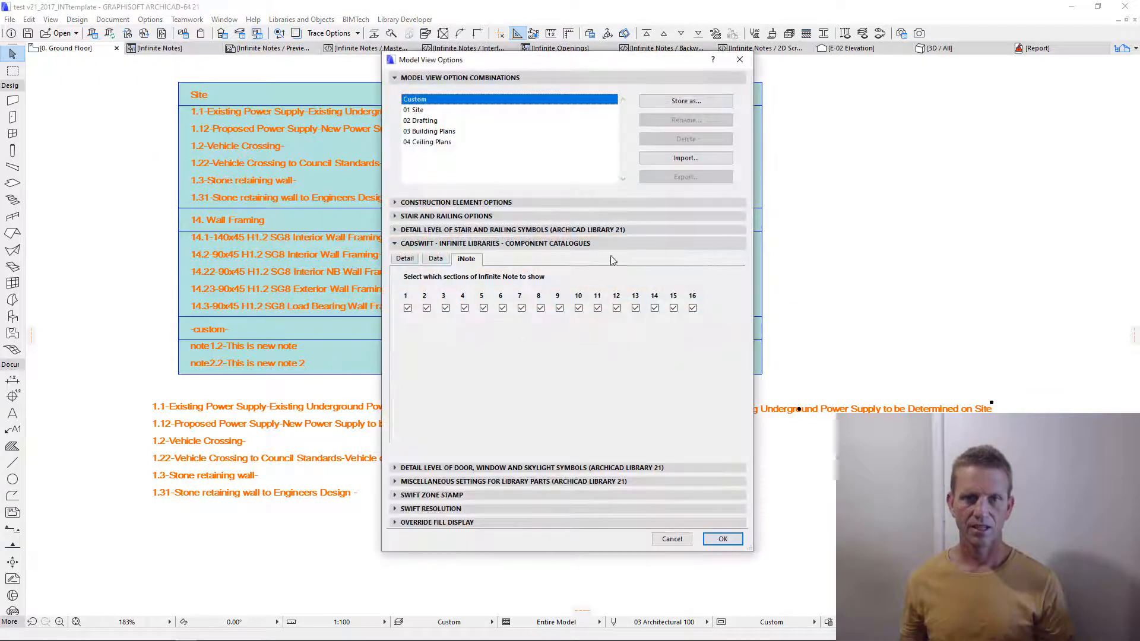
Uncheck Infinite Note section 5 in the iNote options so plan notes show short titles only
click(406, 308)
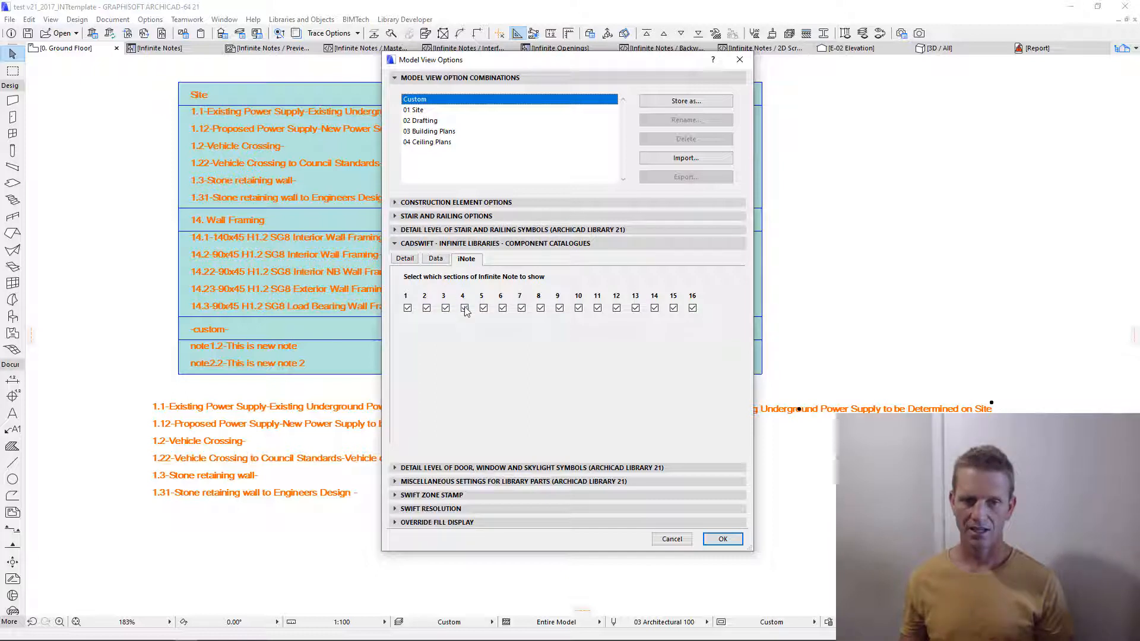
click(480, 307)
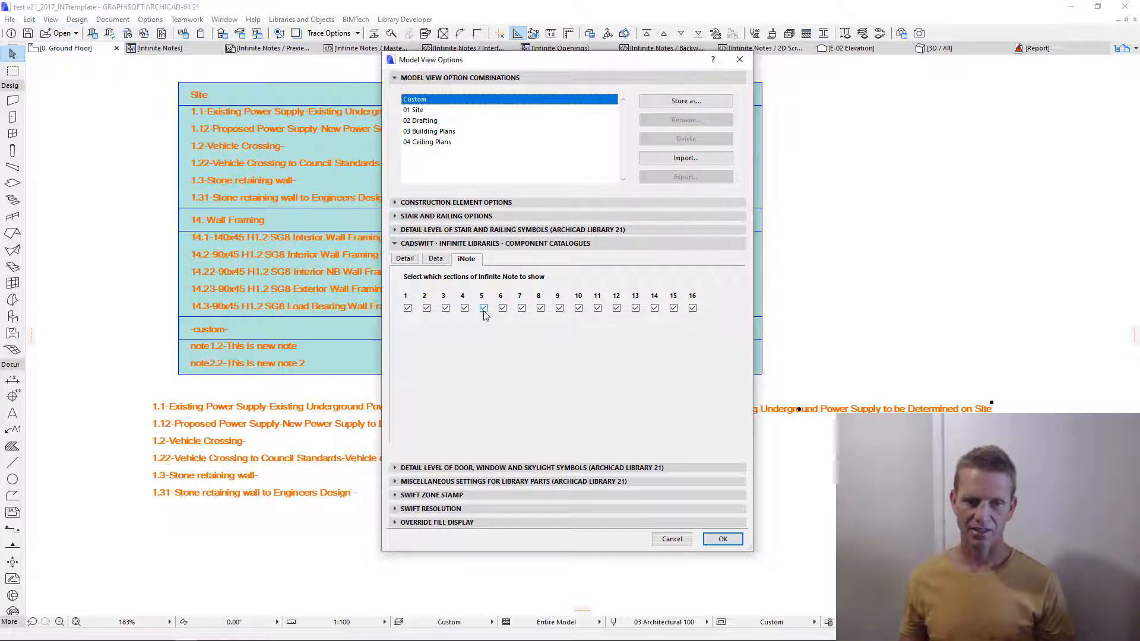
click(463, 308)
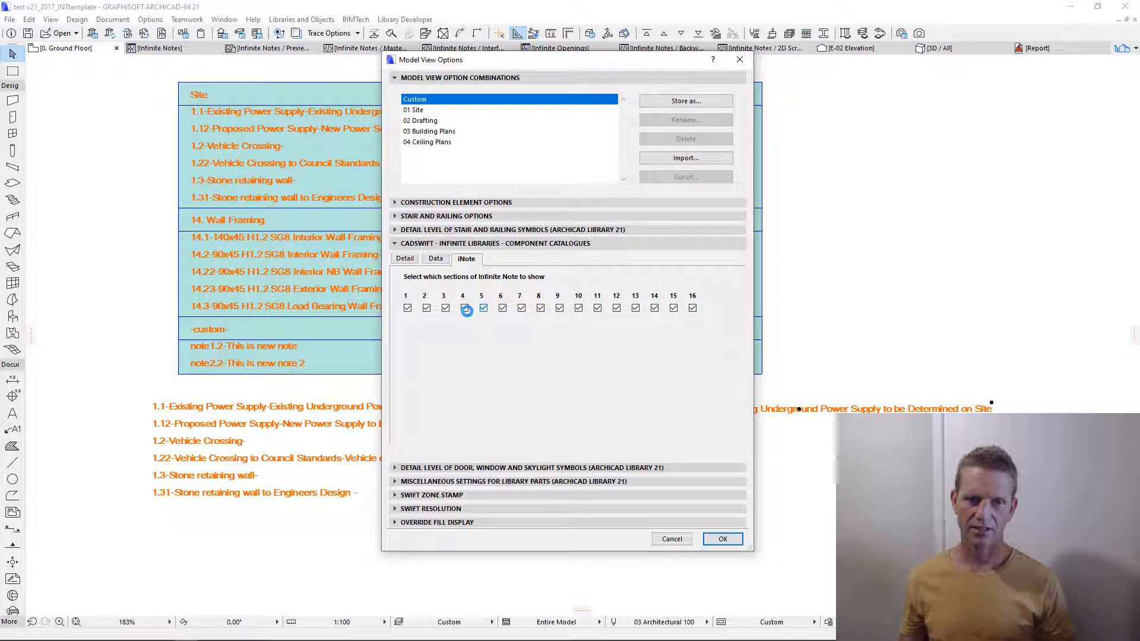
click(483, 307)
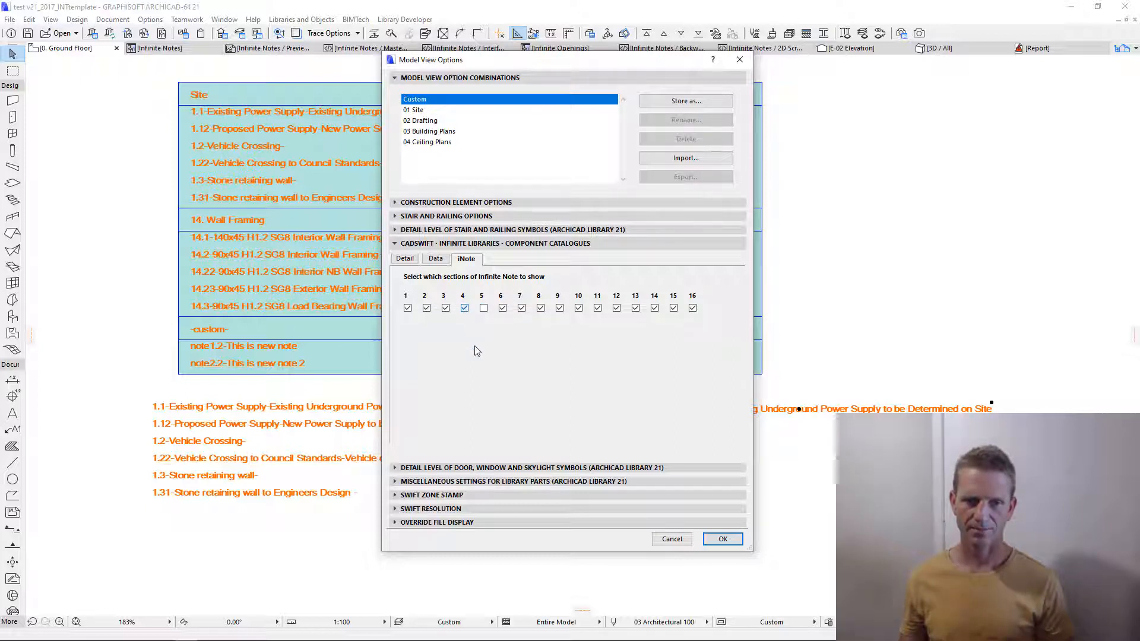
click(462, 307)
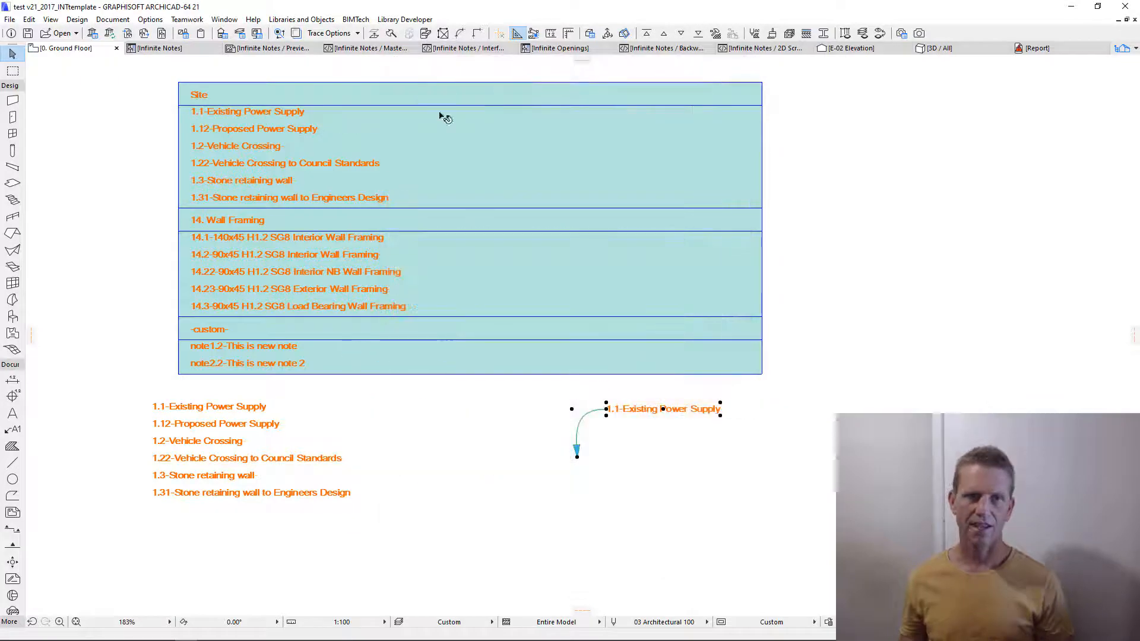
mouse_move(444, 425)
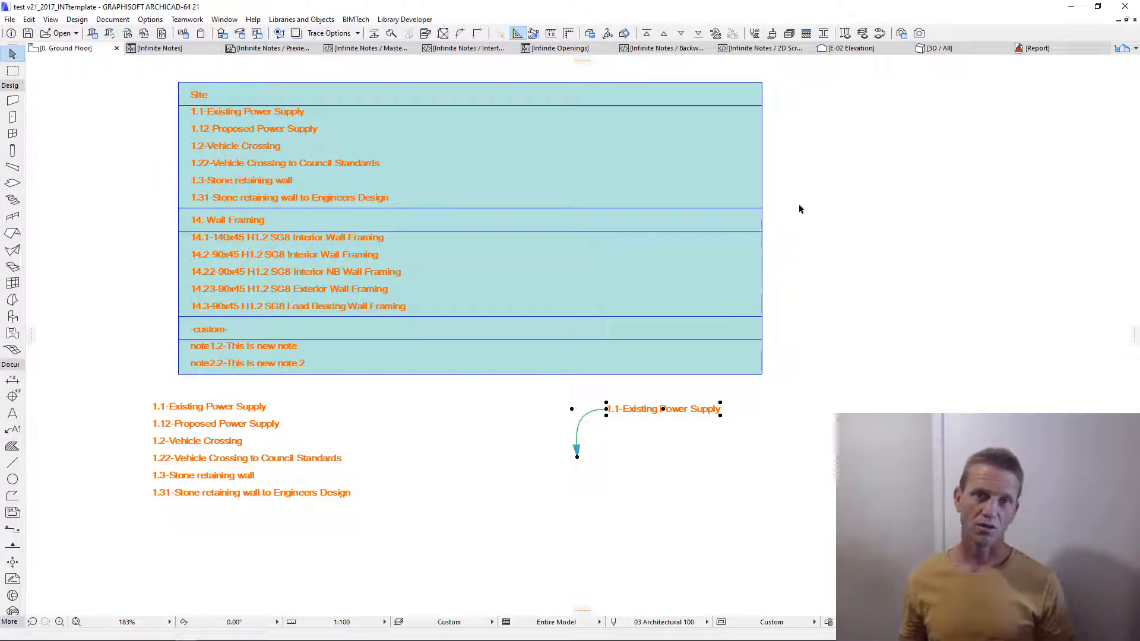
mouse_move(681, 273)
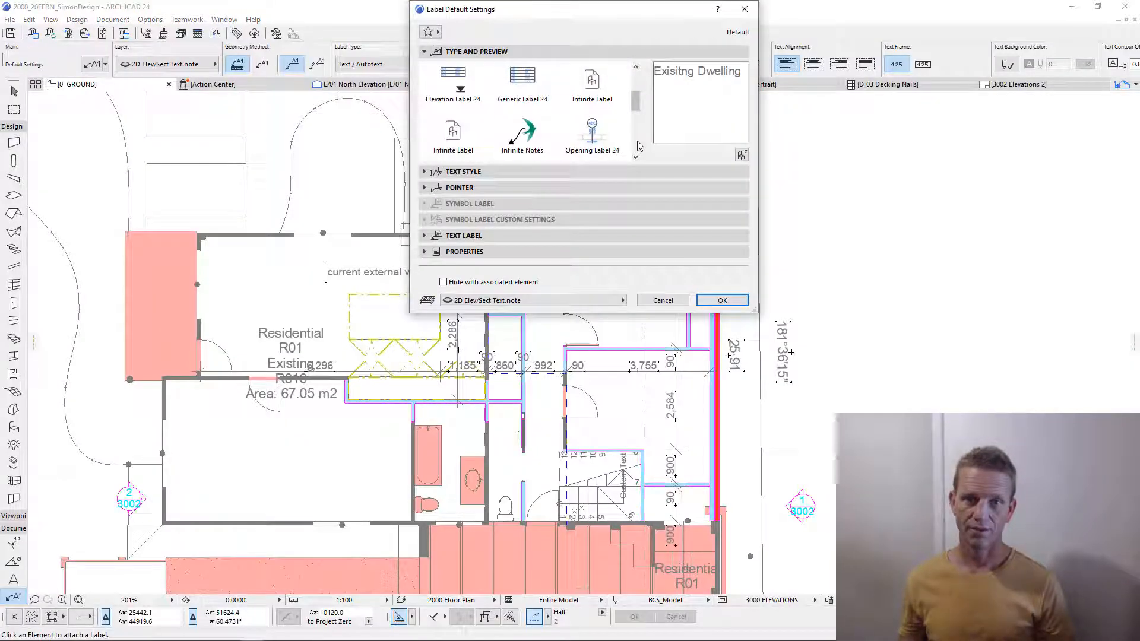
Choose the Infinite Notes label type and load the Site note group into Group 01
click(522, 130)
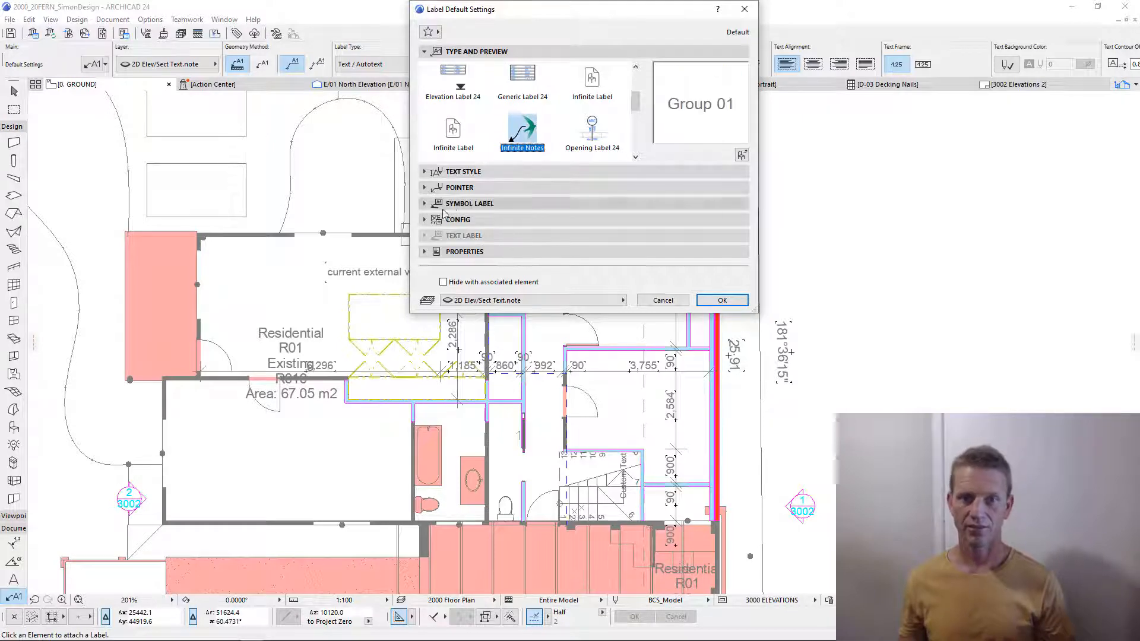
click(458, 218)
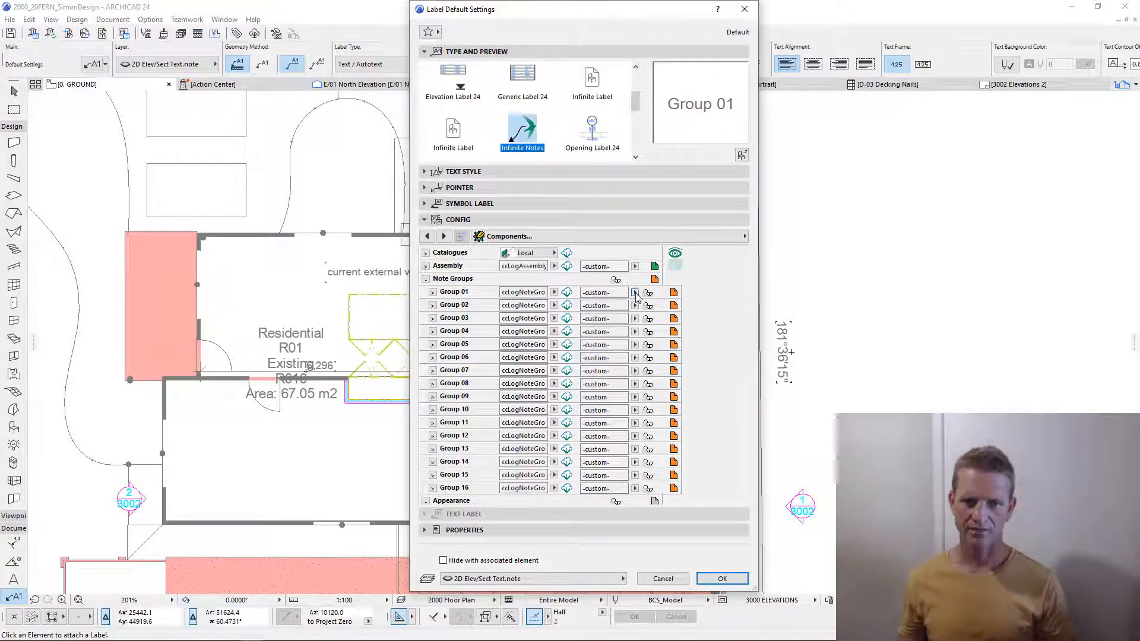
click(634, 292)
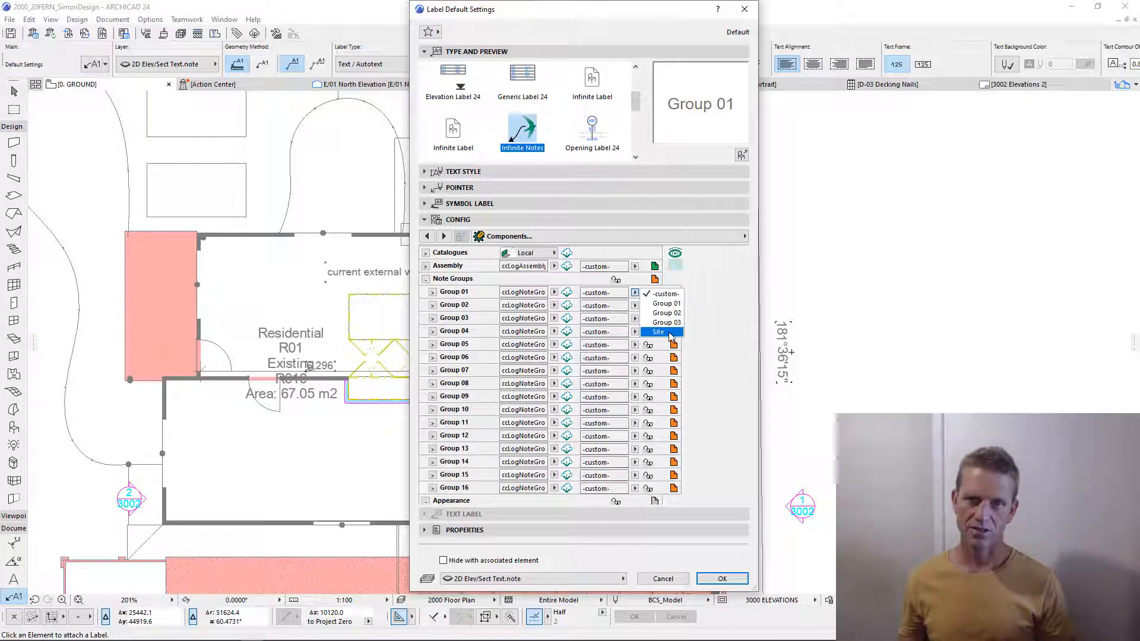
click(658, 332)
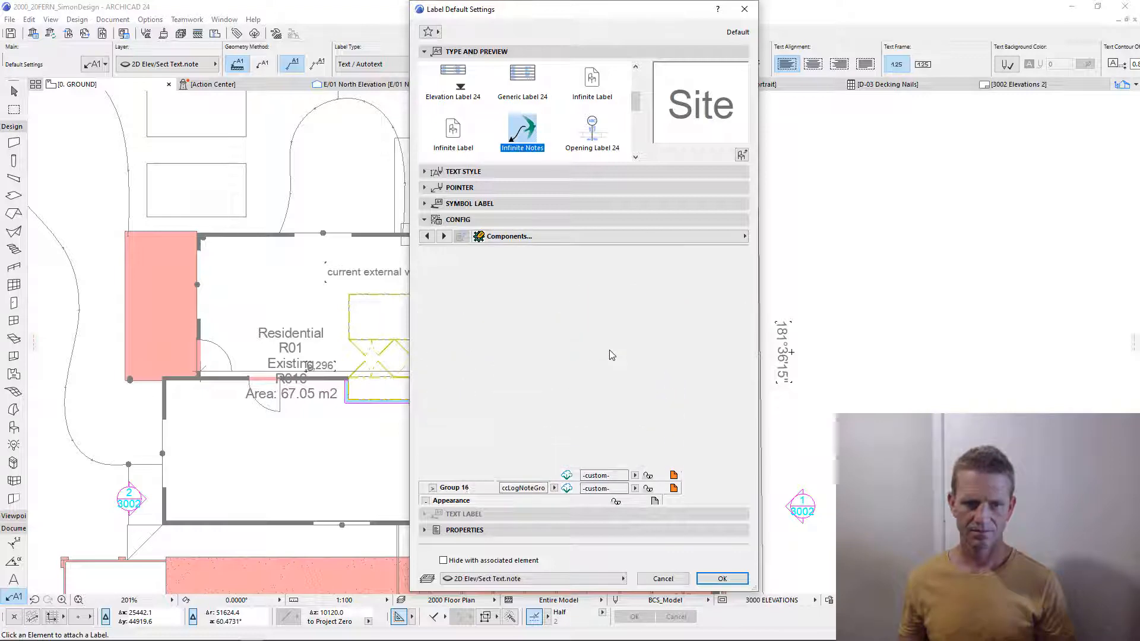
Set the label appearance and content to display the 1.2 Vehicle Crossing note, then confirm
click(462, 236)
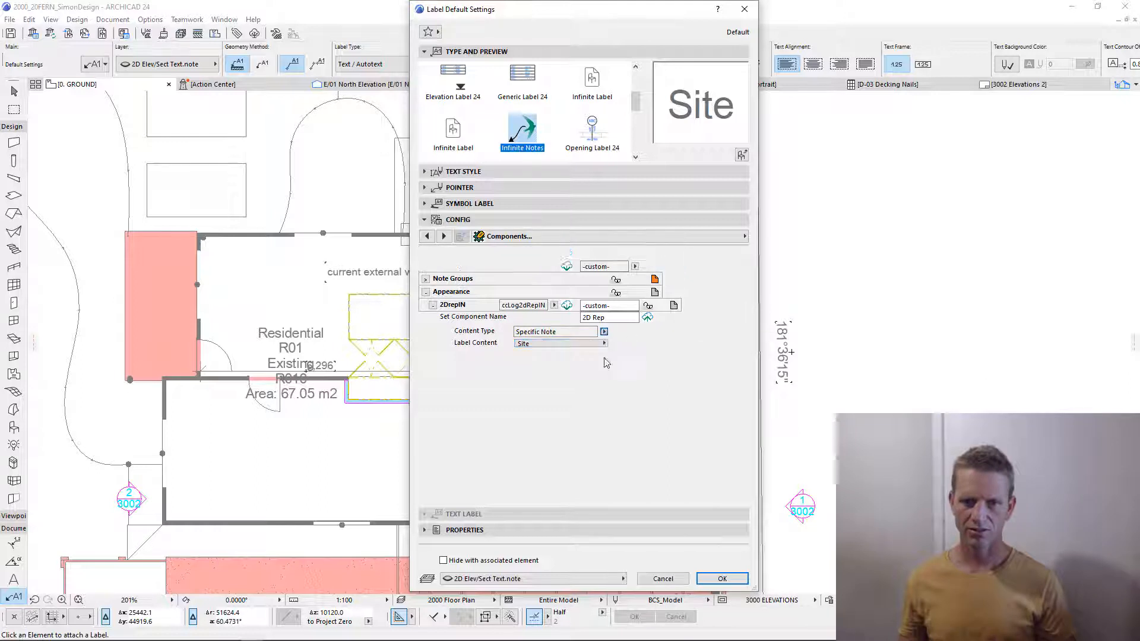
click(603, 331)
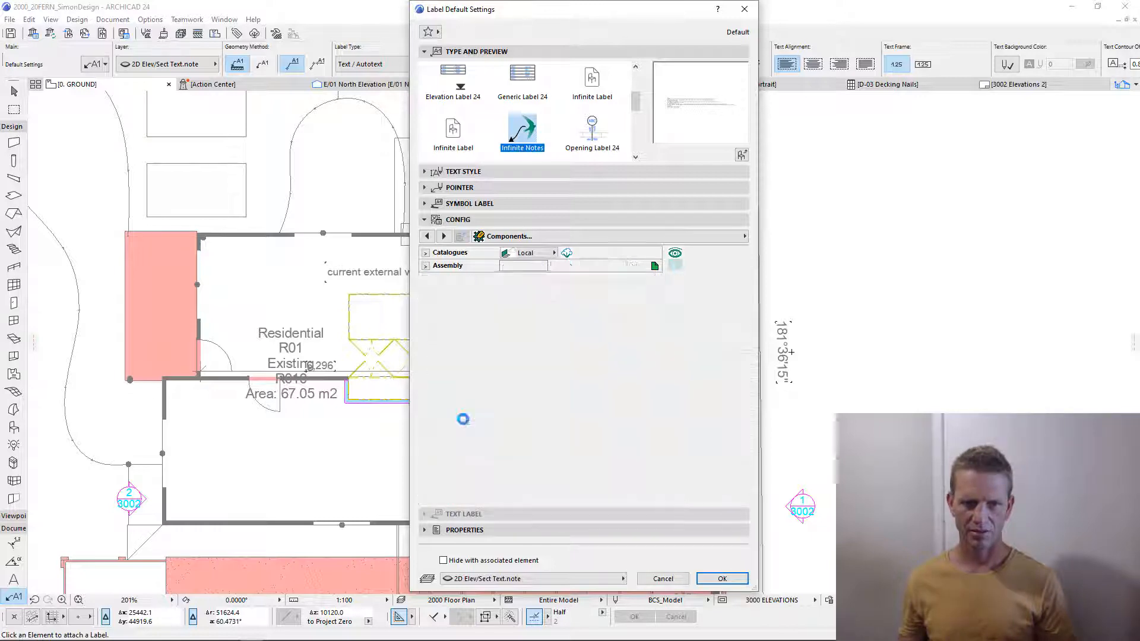
click(425, 266)
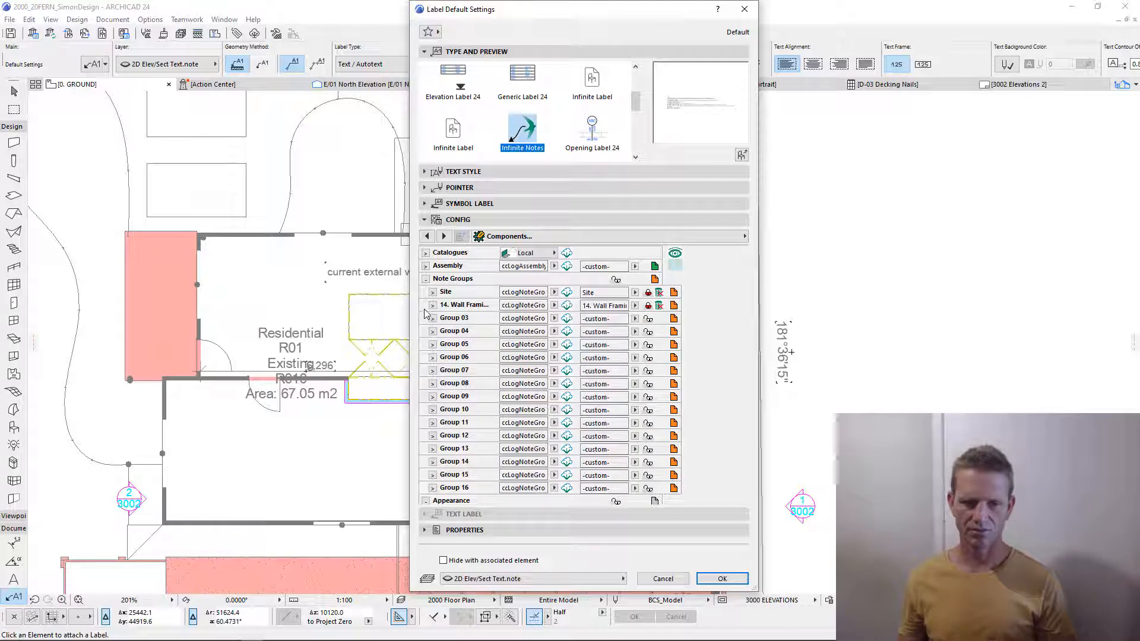
click(432, 305)
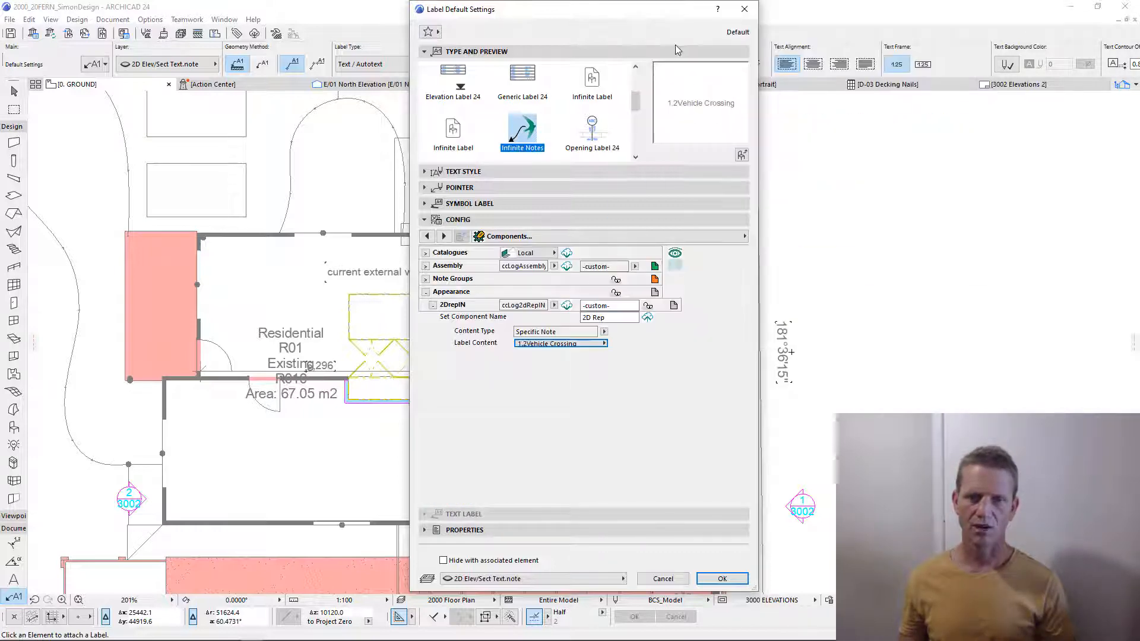
click(722, 578)
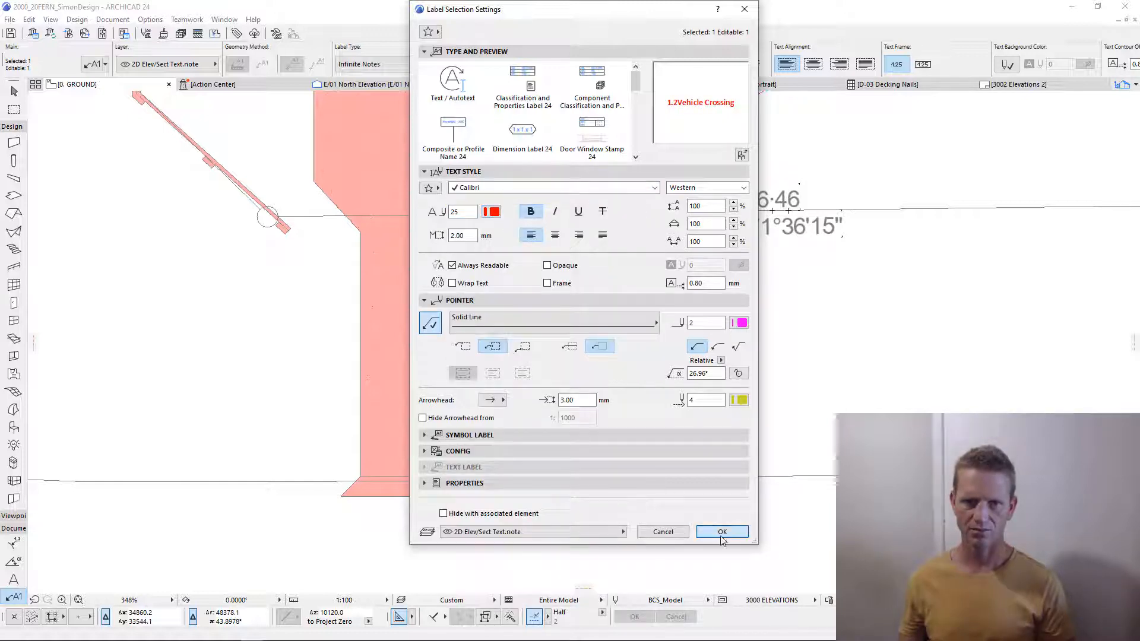
Set the Vehicle Crossing label's Renovation Status to New and confirm
click(721, 532)
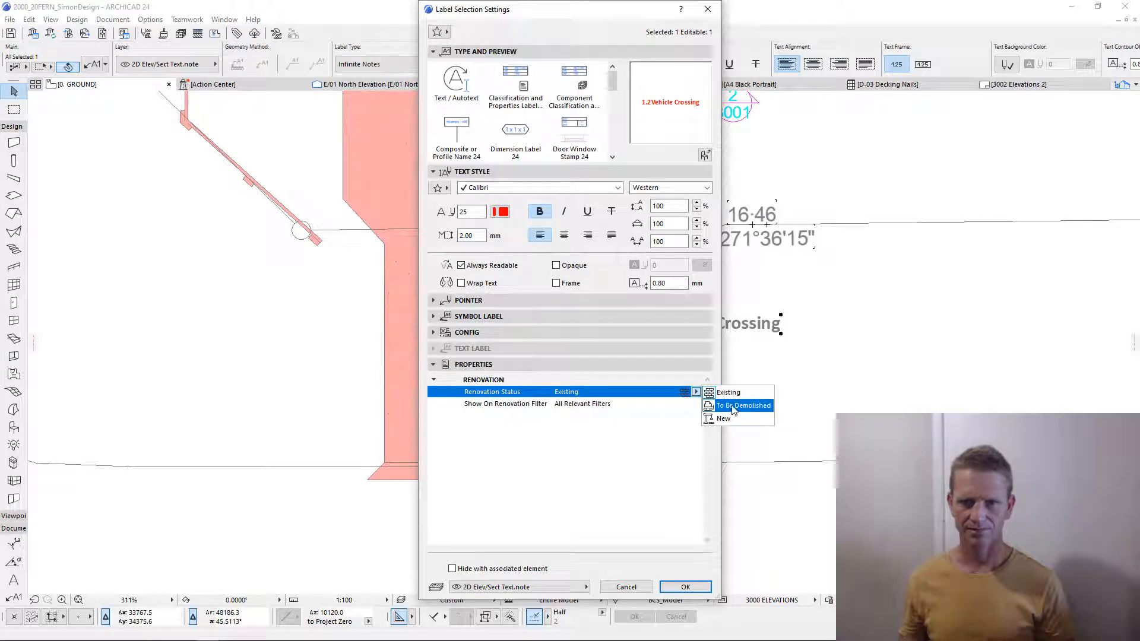
click(723, 418)
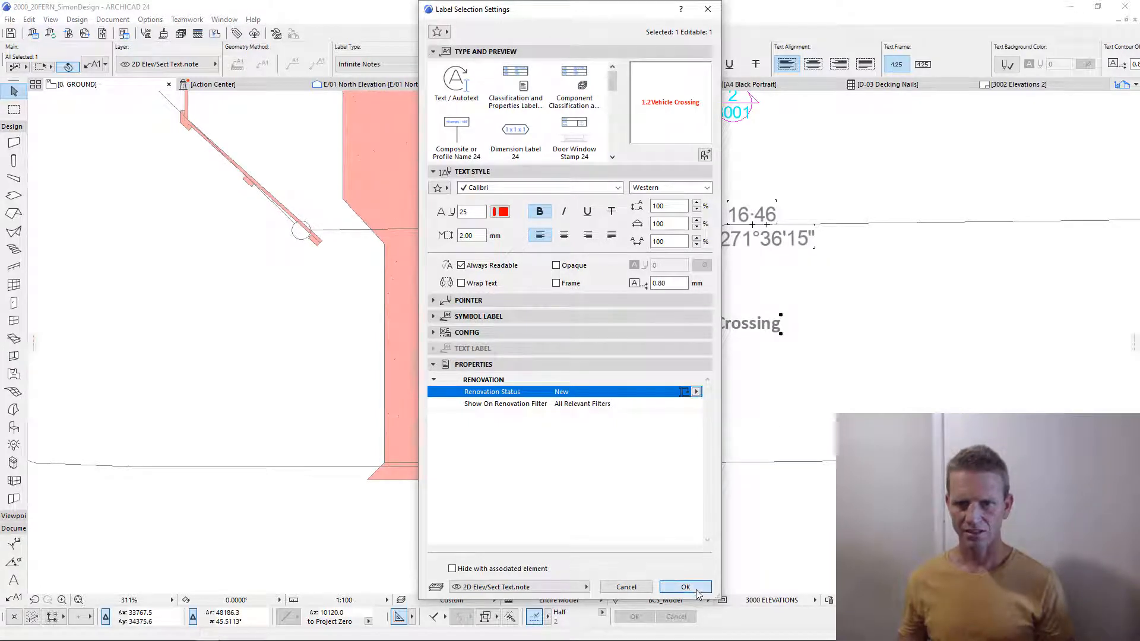
click(684, 587)
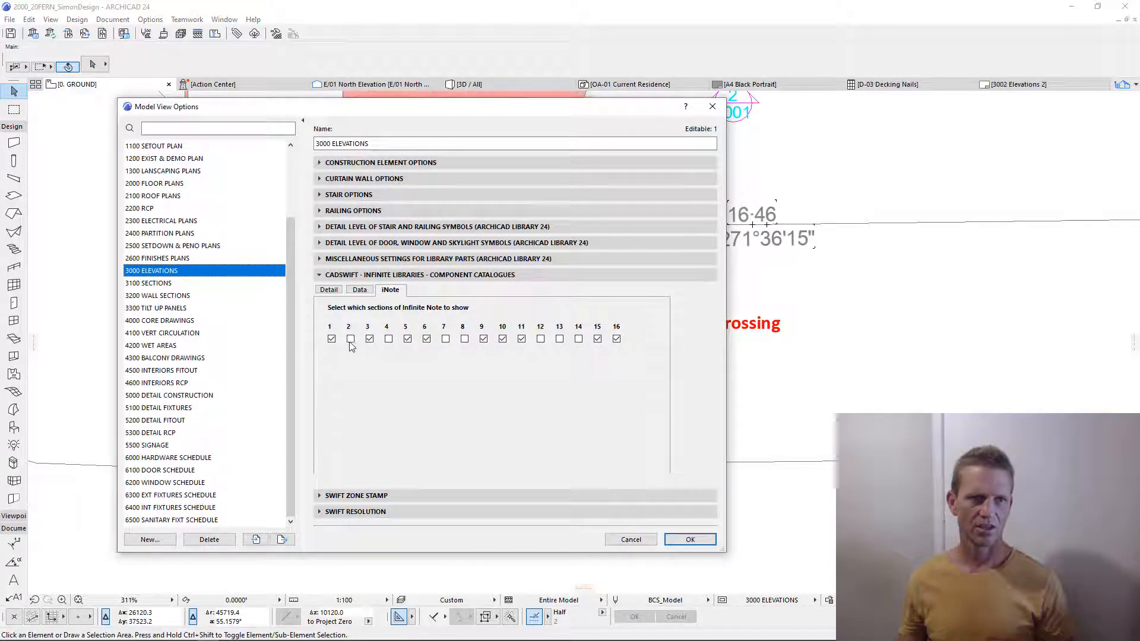
Toggle an Infinite Note text section for the 3000 ELEVATIONS view
click(690, 539)
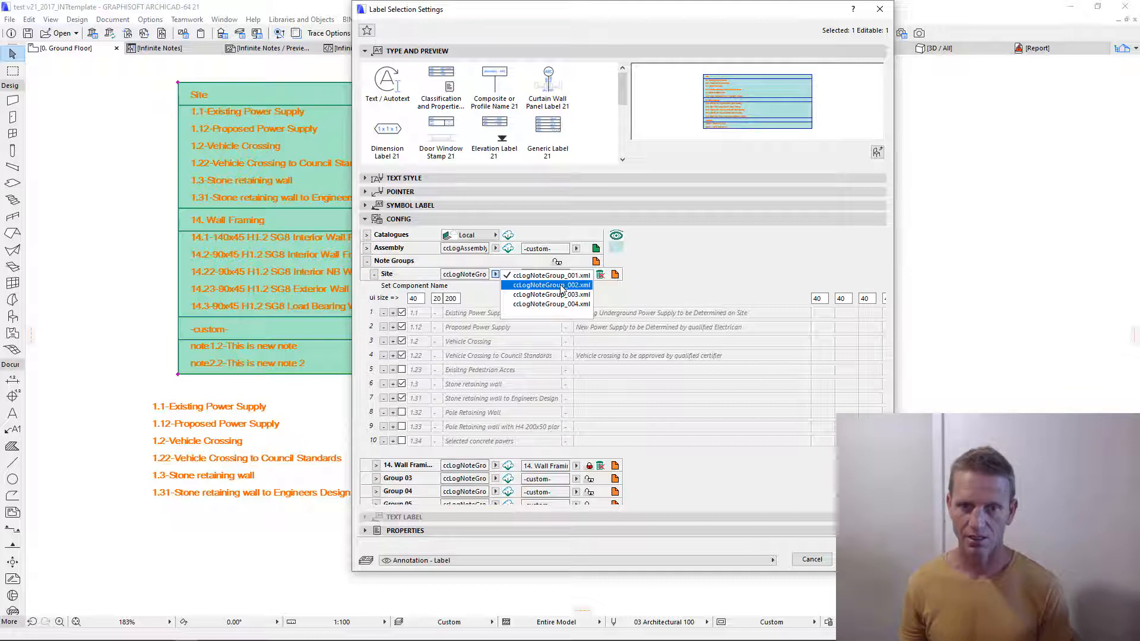
List the saved ccLogNoteGroup xml files available for the Site note group
click(550, 275)
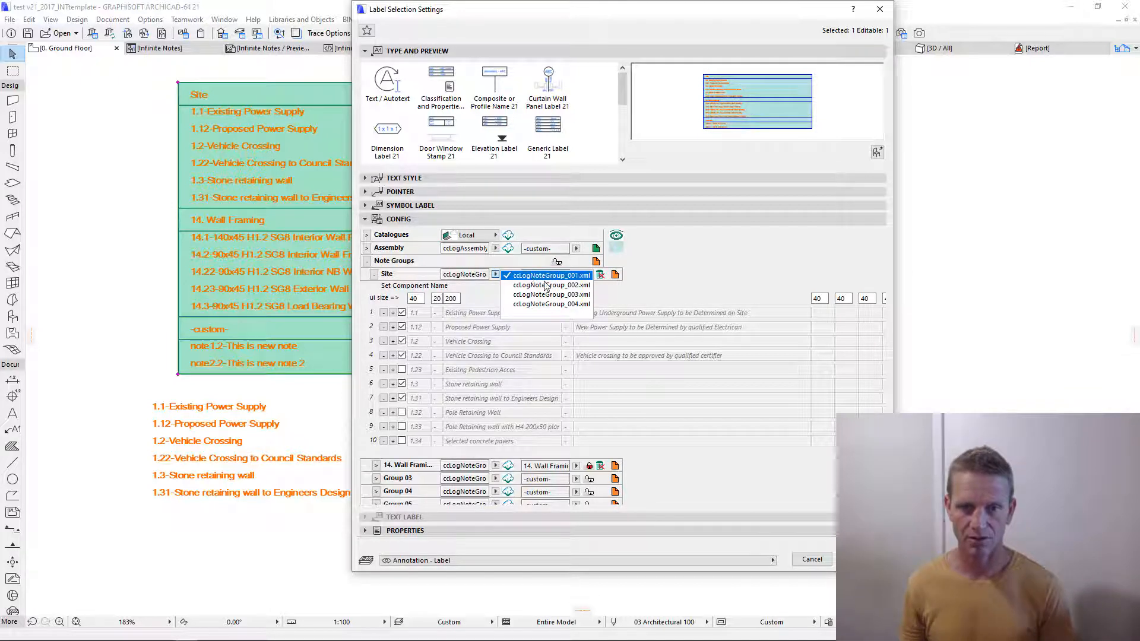
mouse_move(551, 285)
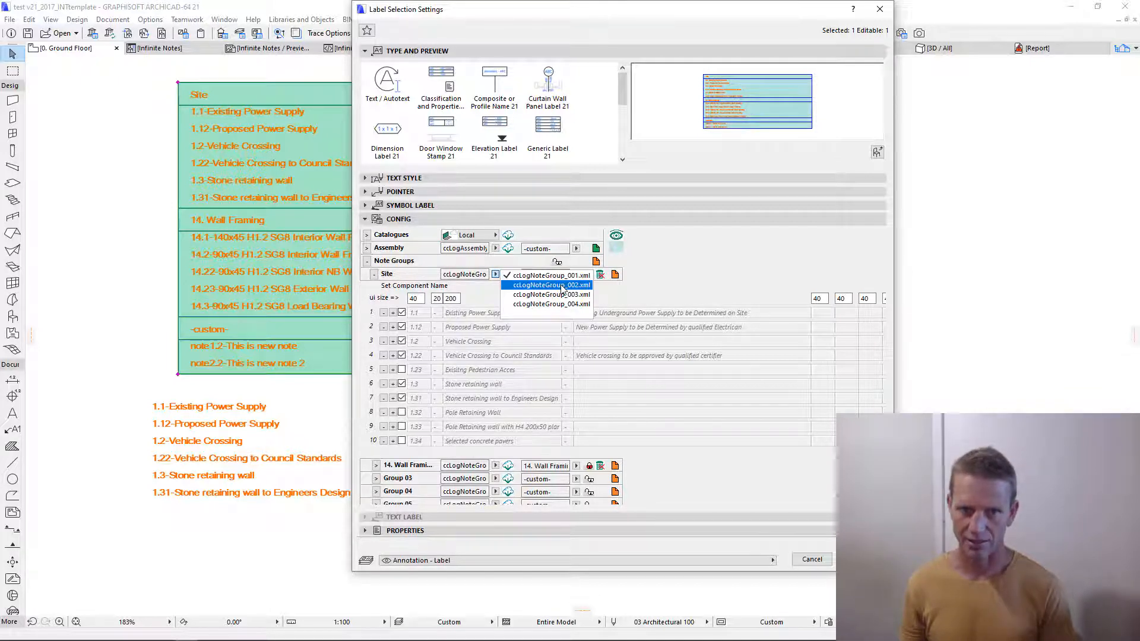